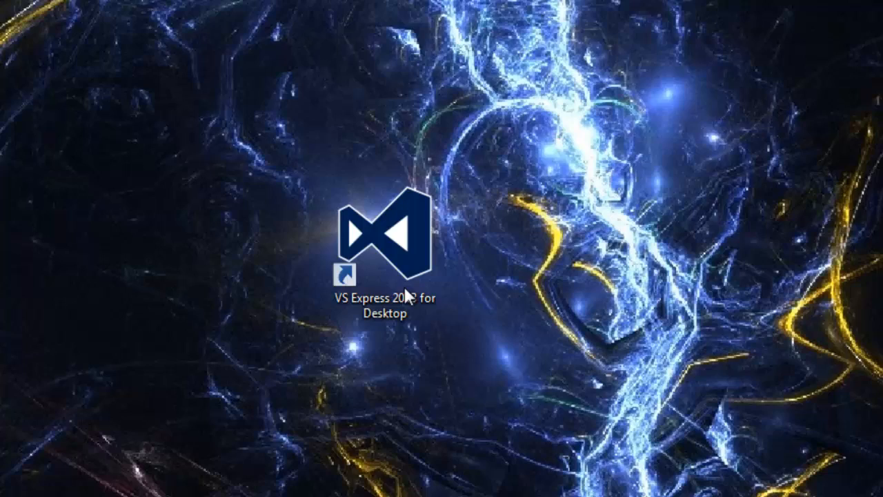
# Step: Launch Visual Studio Express 2013 from its desktop shortcut
pyautogui.click(383, 241)
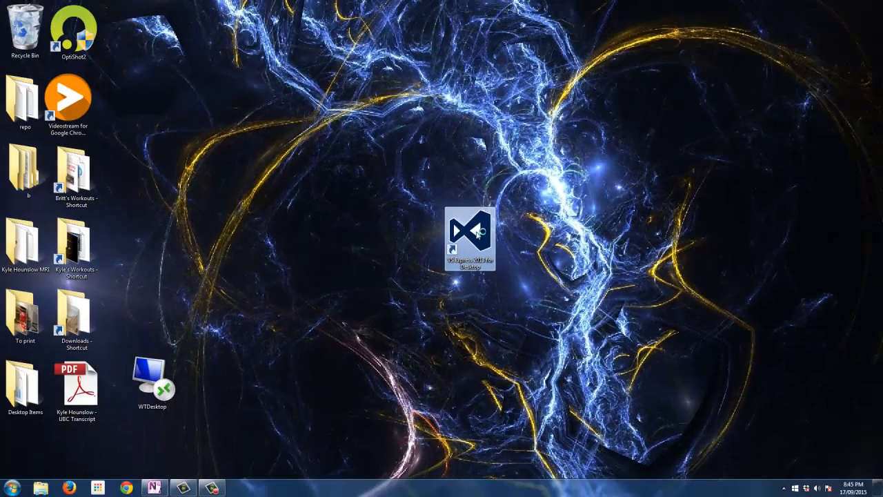
pyautogui.doubleClick(470, 238)
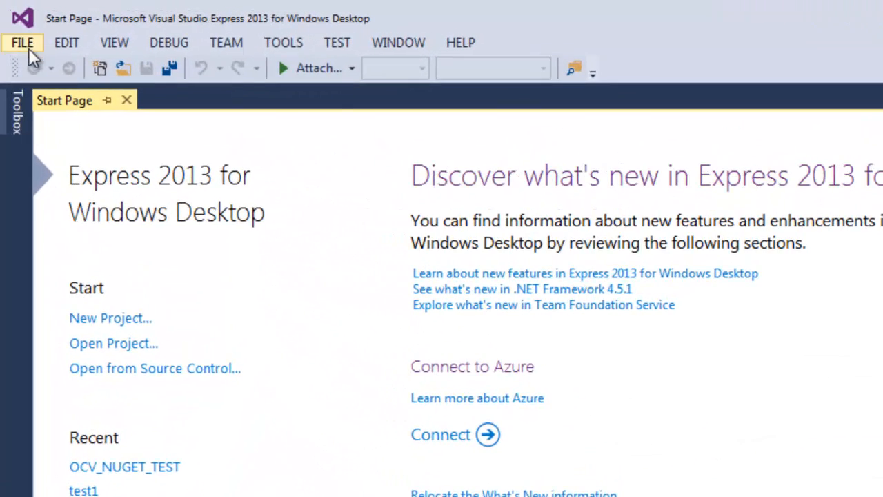
# Step: Start a new Win32 Console Application project named AutoColourFilter
pyautogui.click(100, 72)
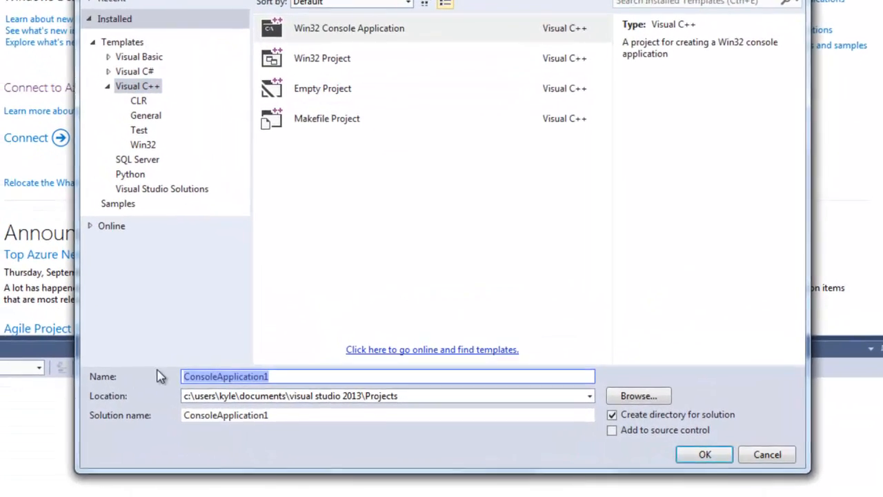
pyautogui.write('A')
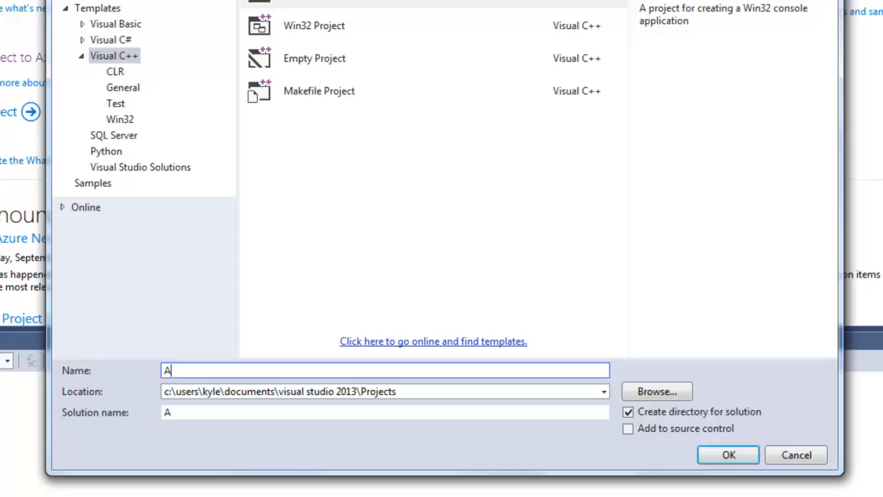
pyautogui.write('uto')
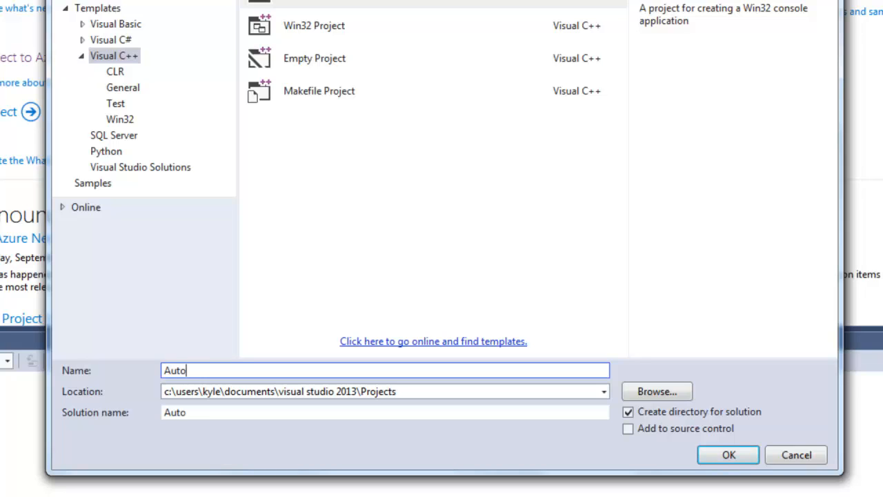
pyautogui.write('ColourFilter')
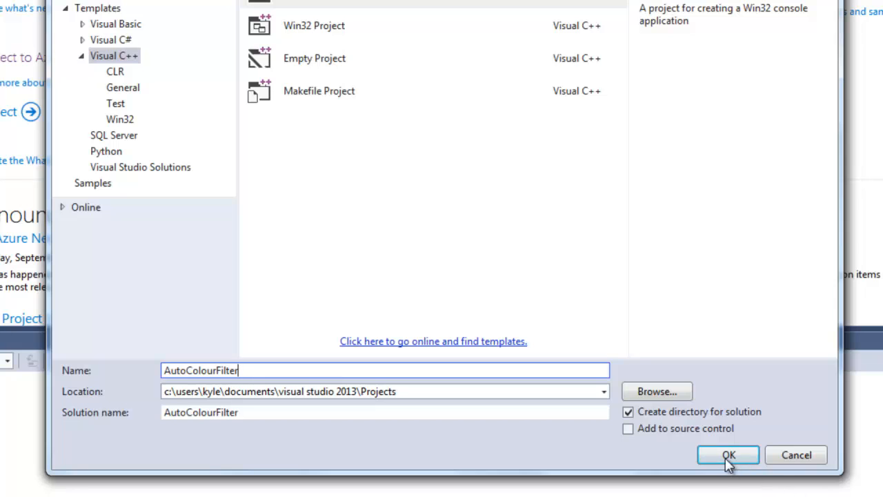
pyautogui.click(724, 455)
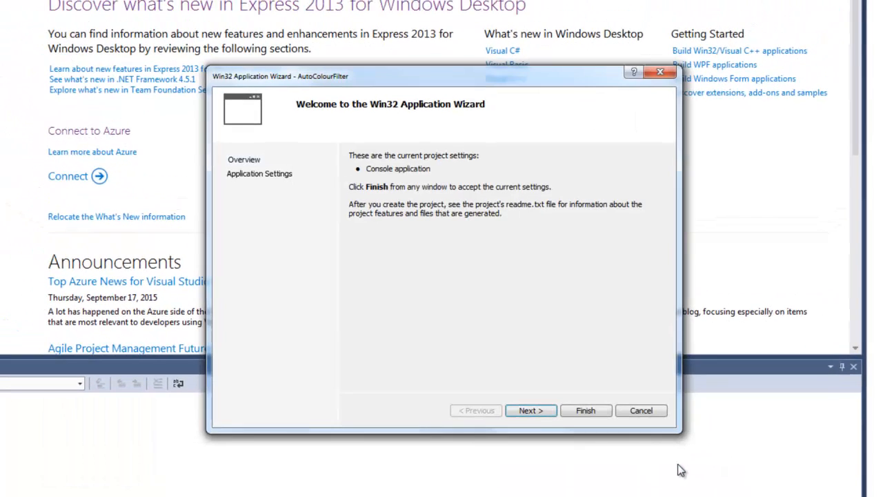
# Step: Finish the wizard with Empty project ticked and SDL checks off
pyautogui.click(530, 412)
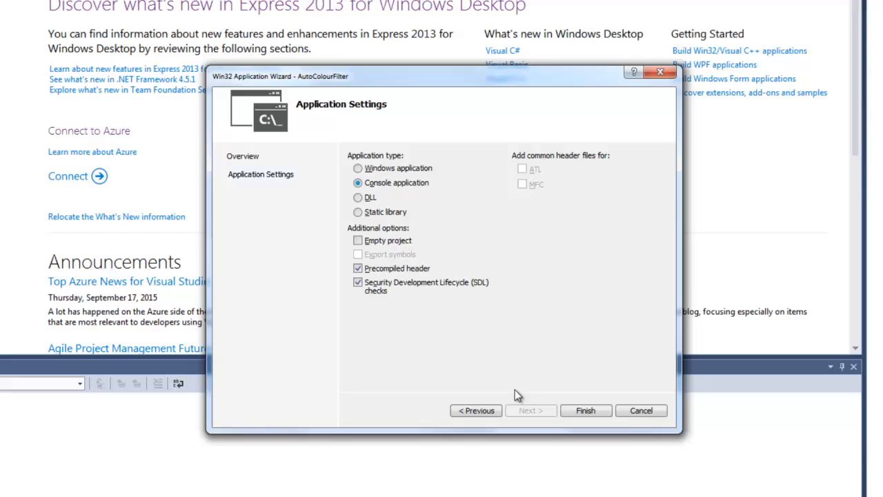
pyautogui.moveTo(359, 240)
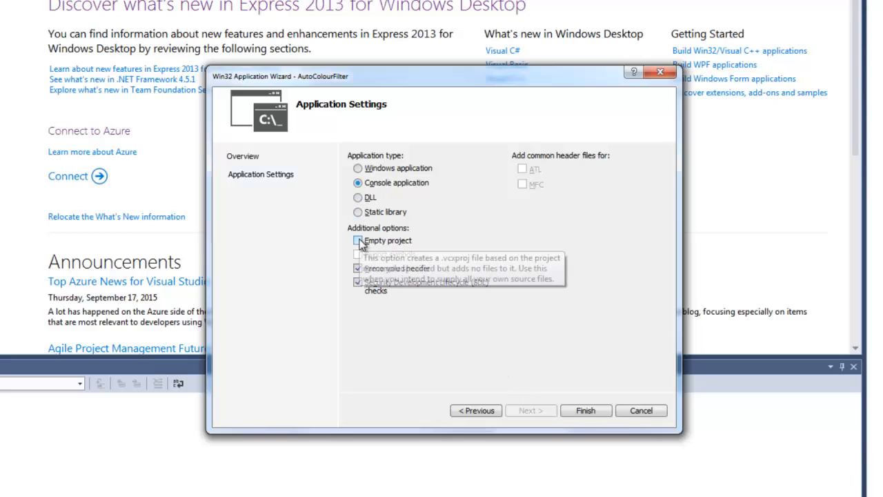
pyautogui.click(357, 240)
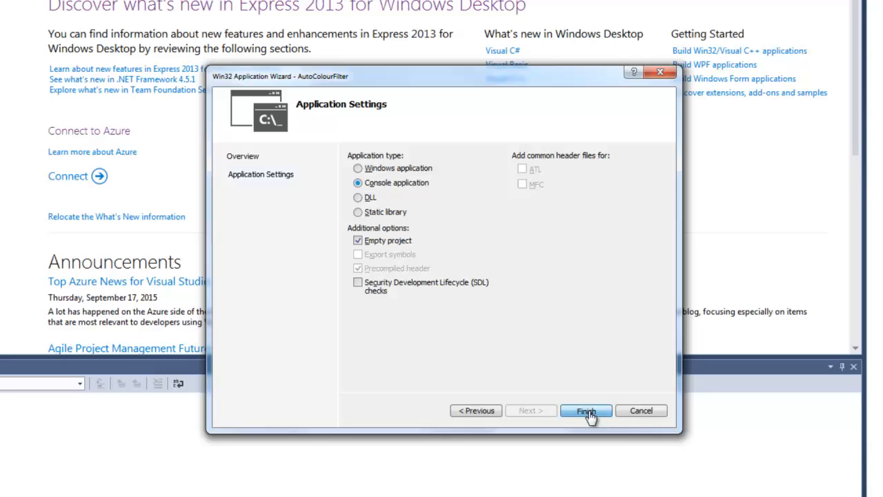
pyautogui.click(585, 411)
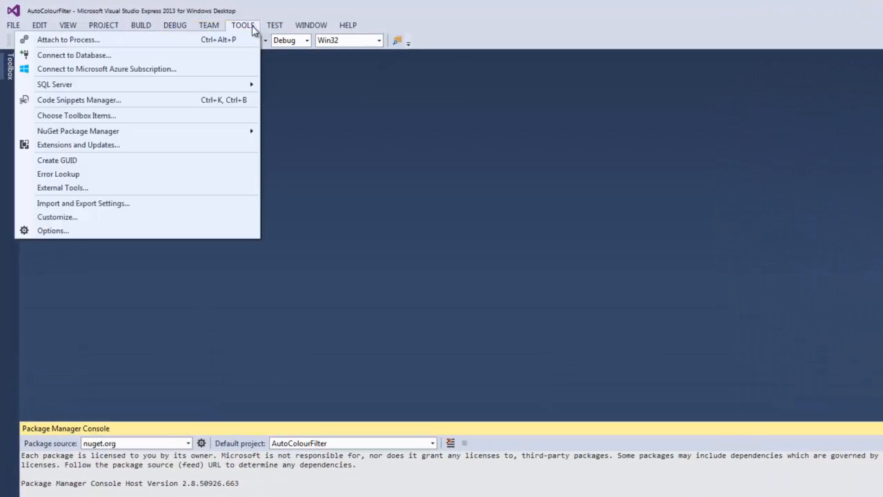
pyautogui.moveTo(77, 130)
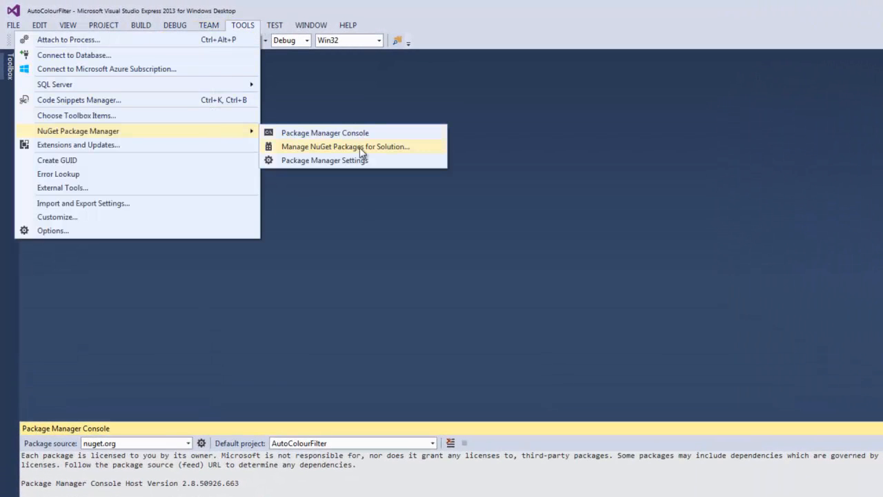
pyautogui.moveTo(374, 160)
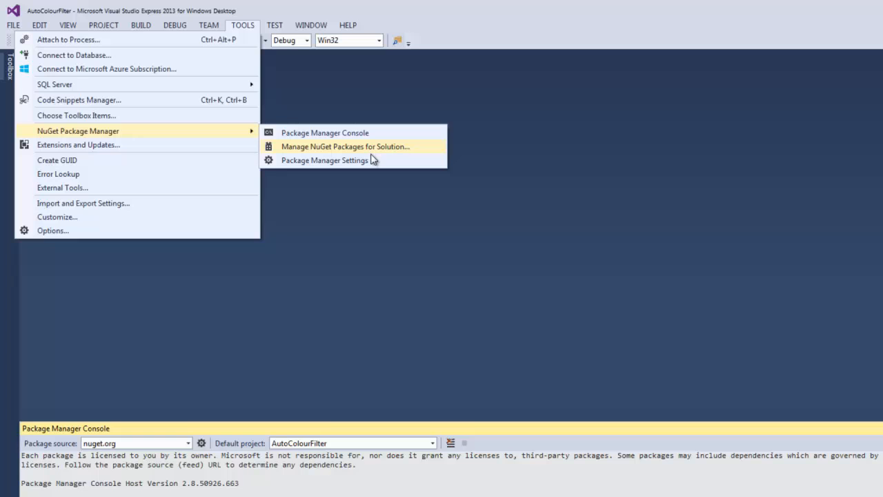
# Step: Search NuGet for opencv and install OpenCV 2.4.10 into AutoColourFilter
pyautogui.click(331, 147)
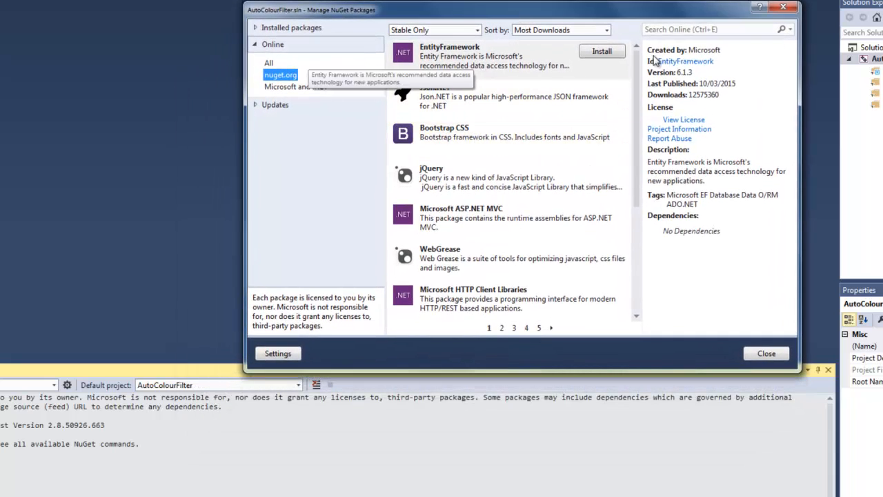
pyautogui.write('opencv')
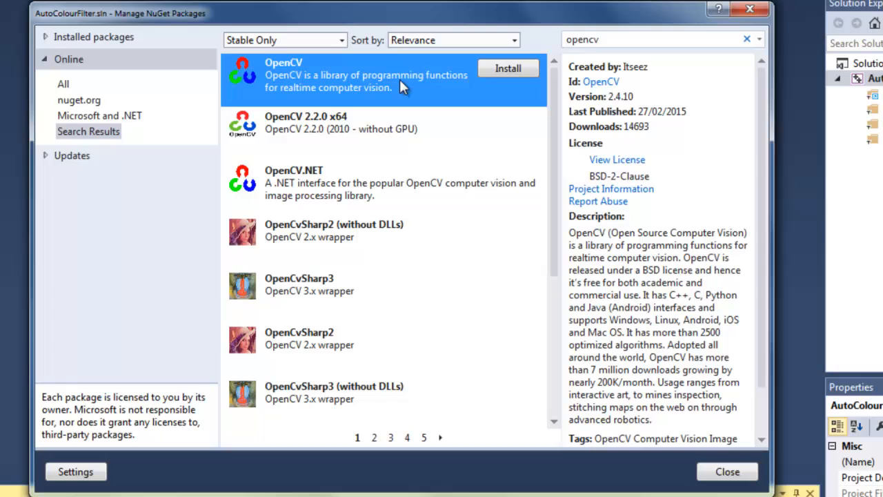
pyautogui.moveTo(655, 74)
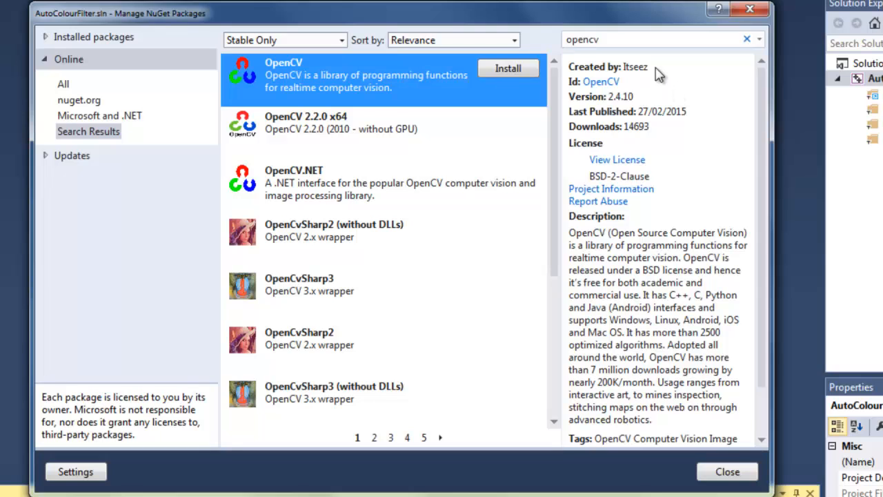
pyautogui.moveTo(745, 212)
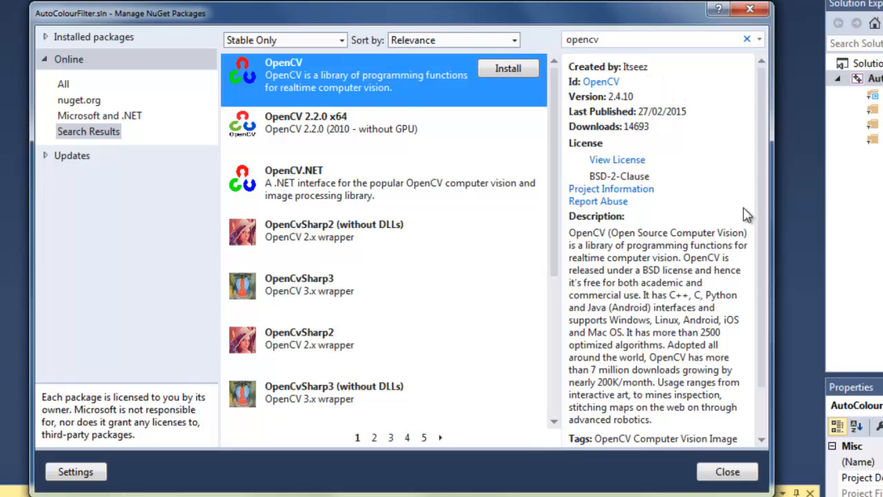
pyautogui.moveTo(641, 104)
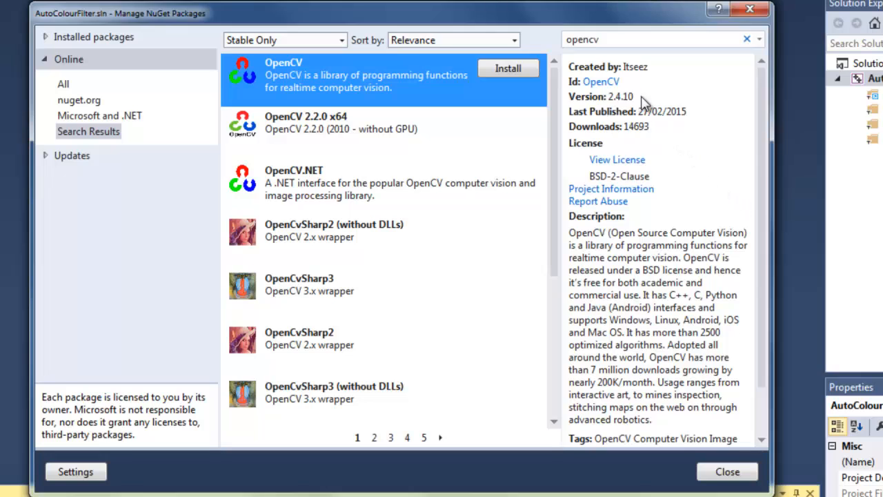
pyautogui.moveTo(655, 116)
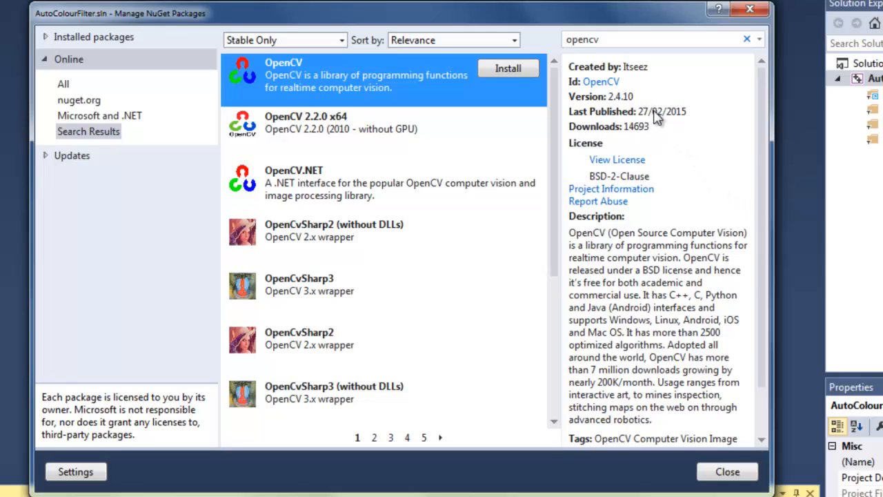
pyautogui.click(508, 69)
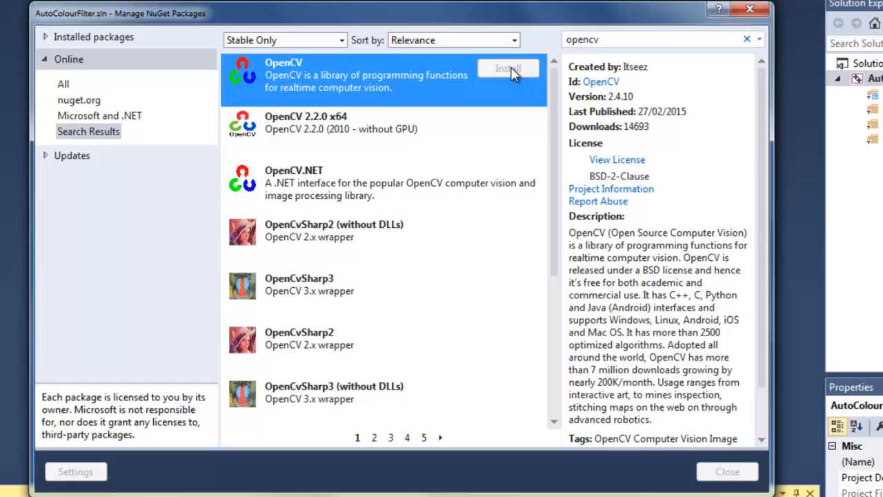
pyautogui.click(508, 68)
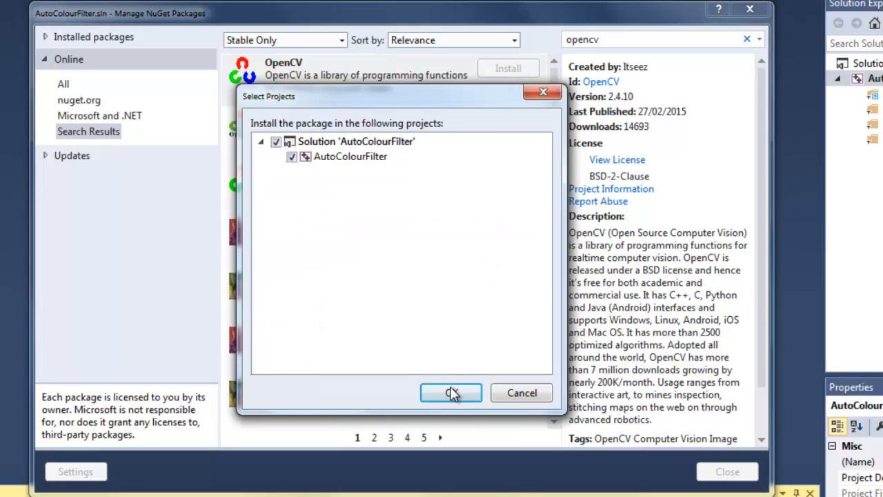
pyautogui.click(450, 392)
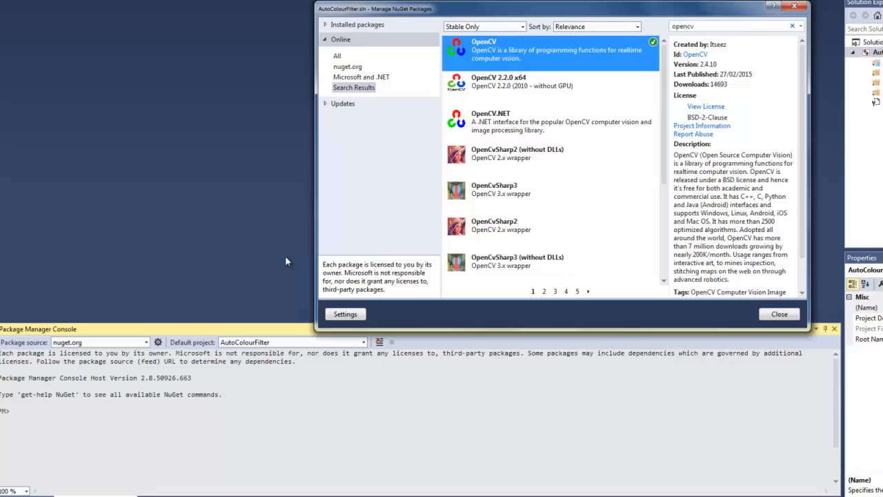
pyautogui.moveTo(462, 337)
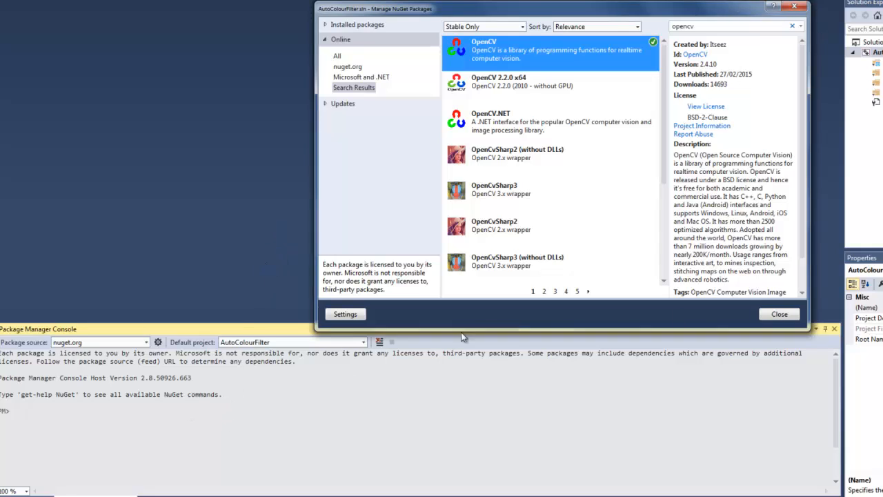
pyautogui.click(778, 313)
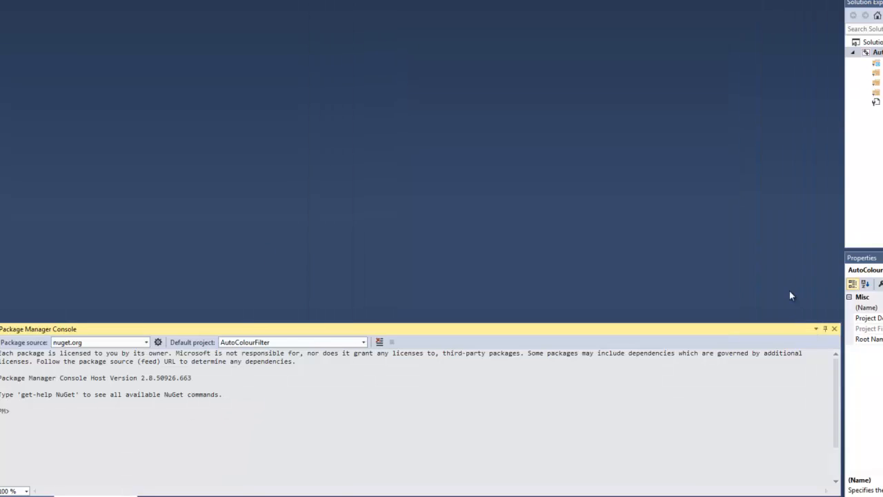
pyautogui.moveTo(572, 392)
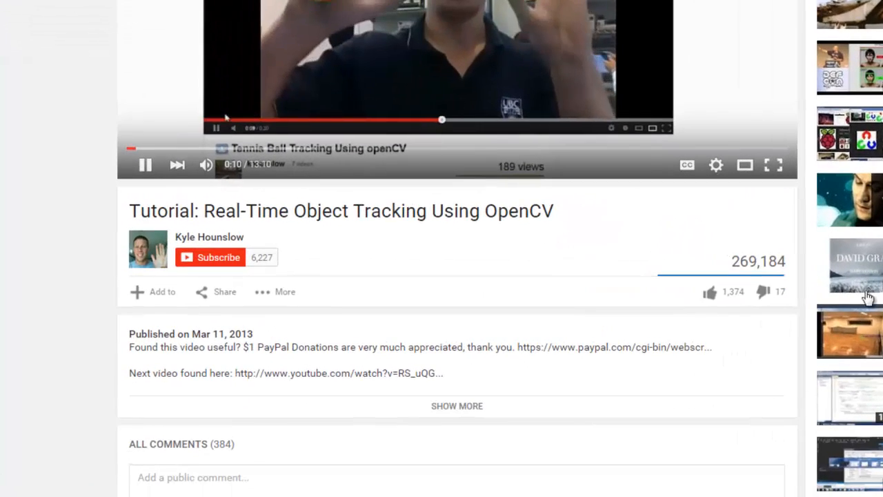
# Step: Save the tutorial's linked source file from the video description
pyautogui.click(455, 406)
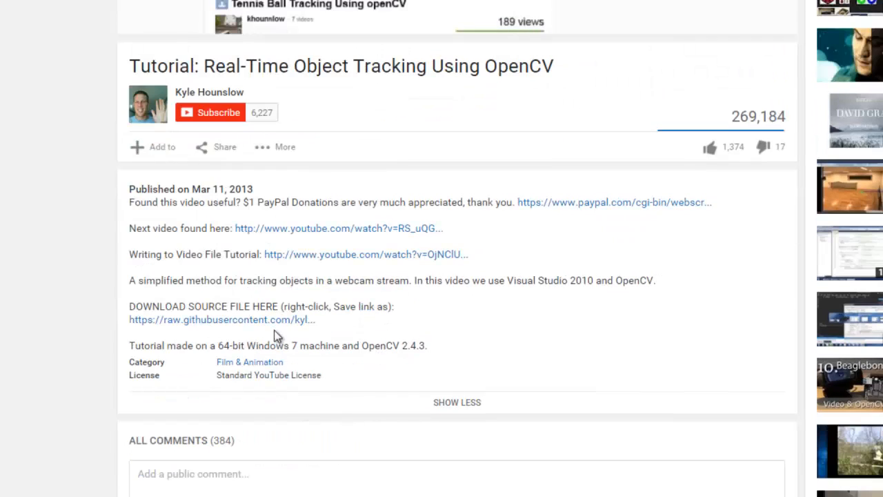
pyautogui.rightClick(221, 320)
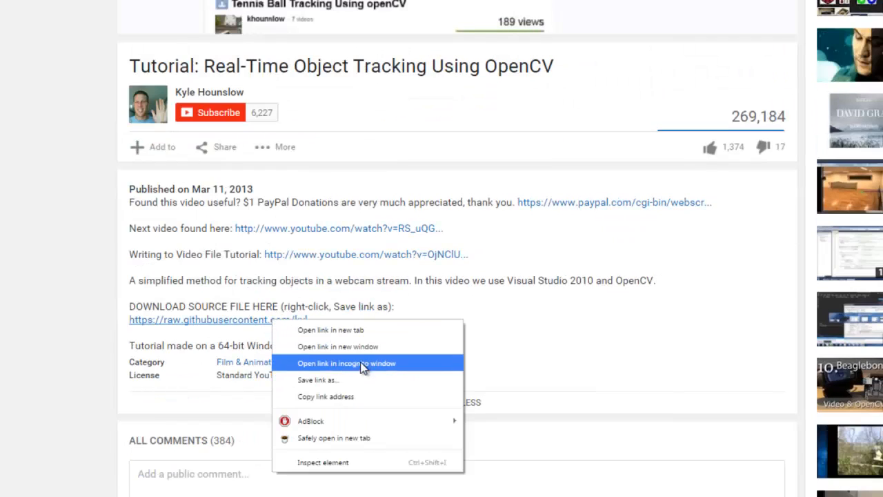
pyautogui.click(318, 381)
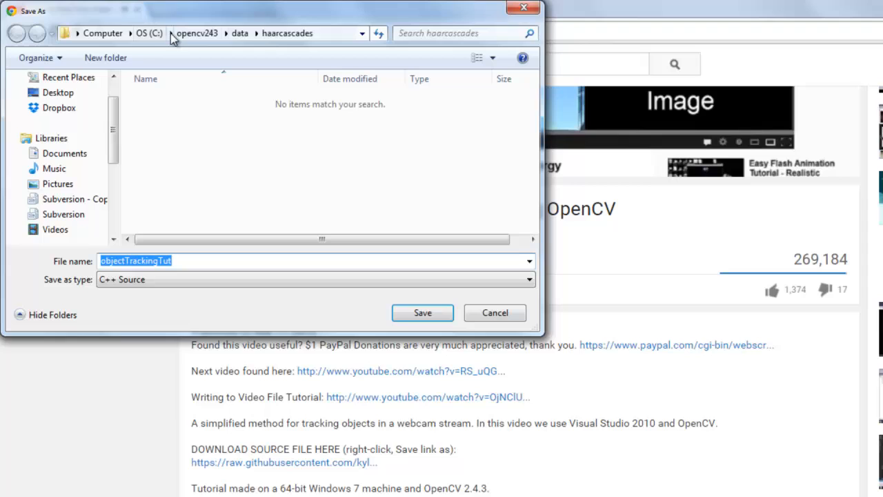
# Step: Navigate to Projects > AutoColourFilter > AutoColourFilter and name the file AutoColourFilter
pyautogui.scroll(-3)
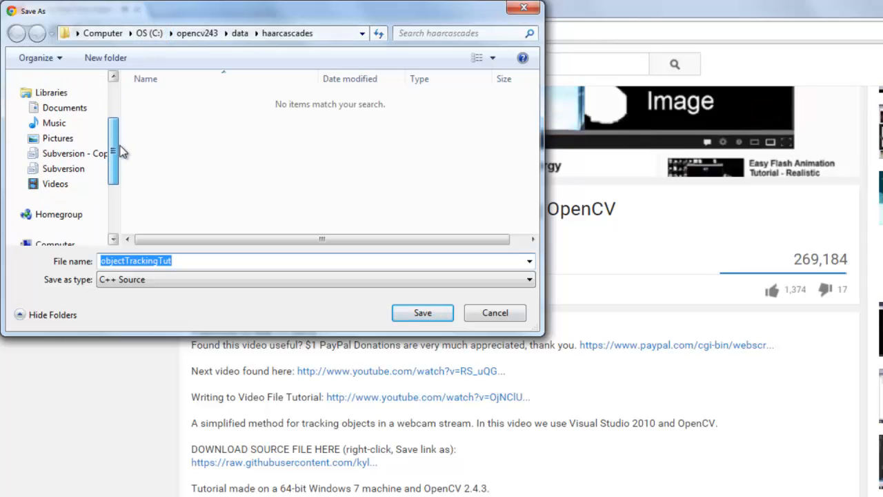
pyautogui.scroll(-3)
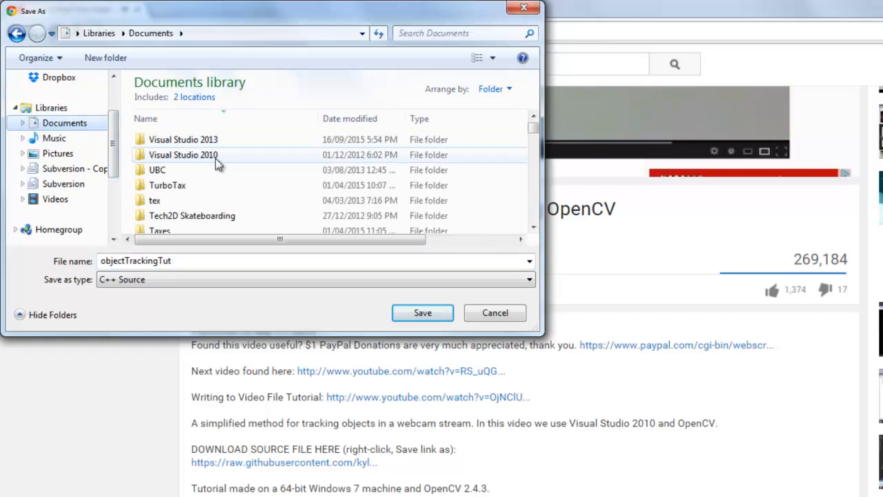
pyautogui.doubleClick(182, 138)
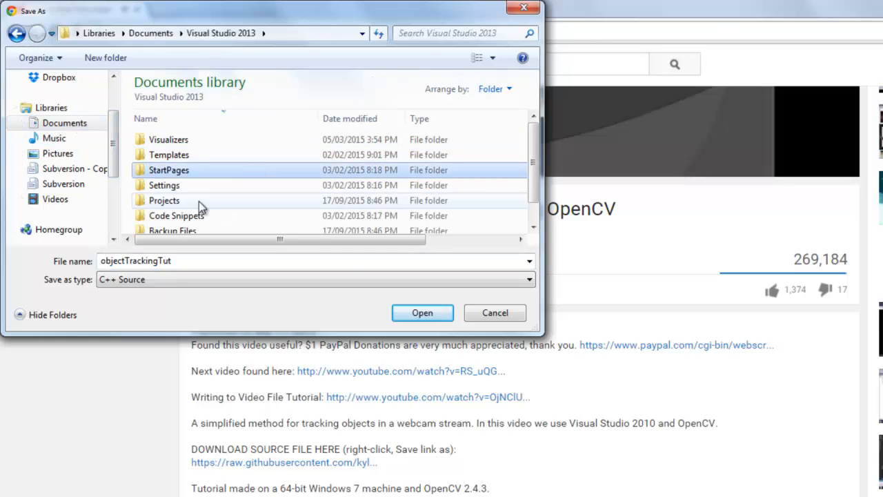
pyautogui.doubleClick(163, 200)
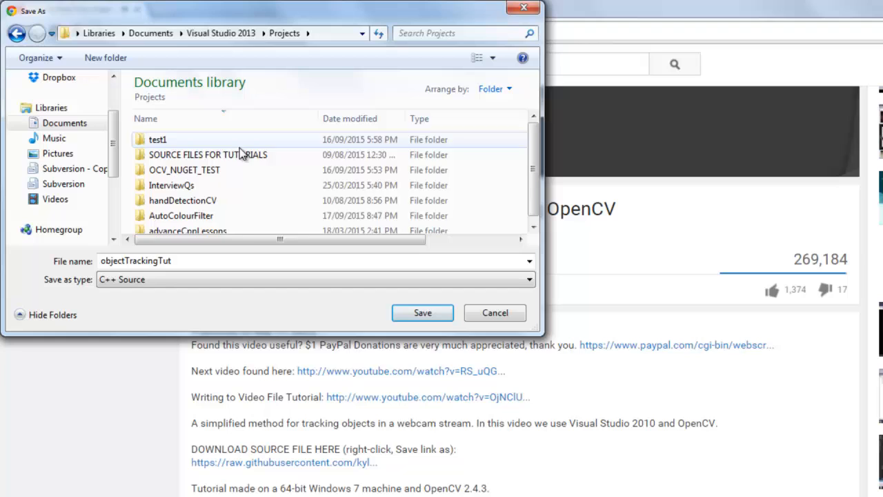
pyautogui.doubleClick(179, 215)
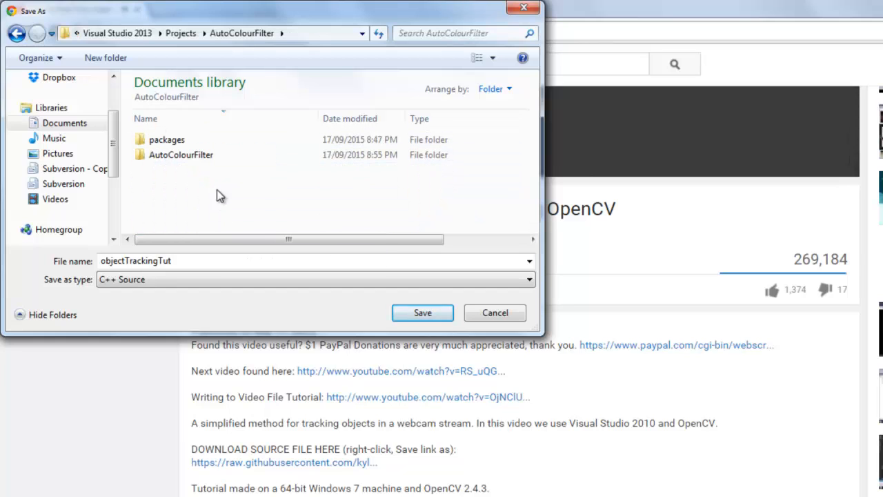
pyautogui.doubleClick(180, 155)
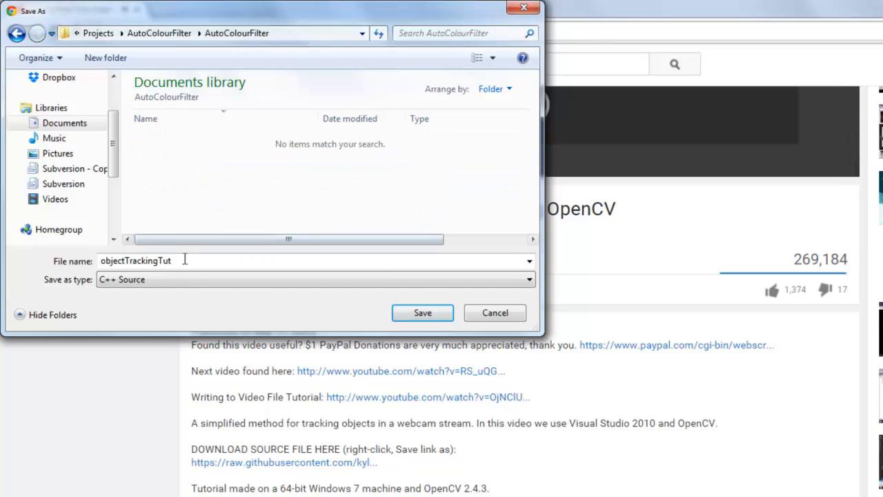
pyautogui.write('A')
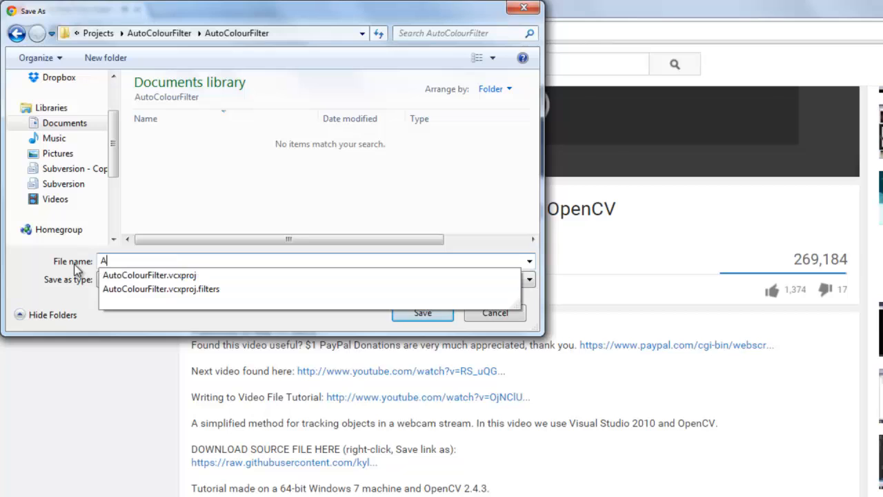
pyautogui.write('utoColour')
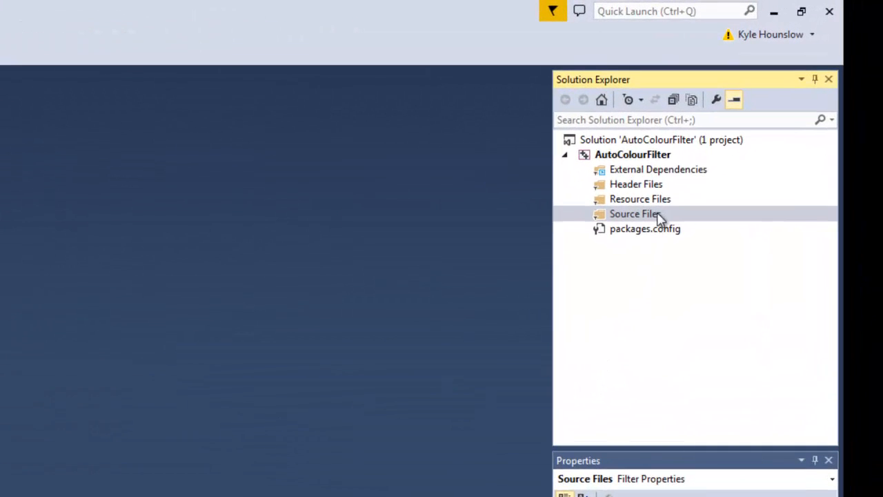
# Step: Add the existing AutoColourFilter.cpp to the project's Source Files
pyautogui.rightClick(635, 212)
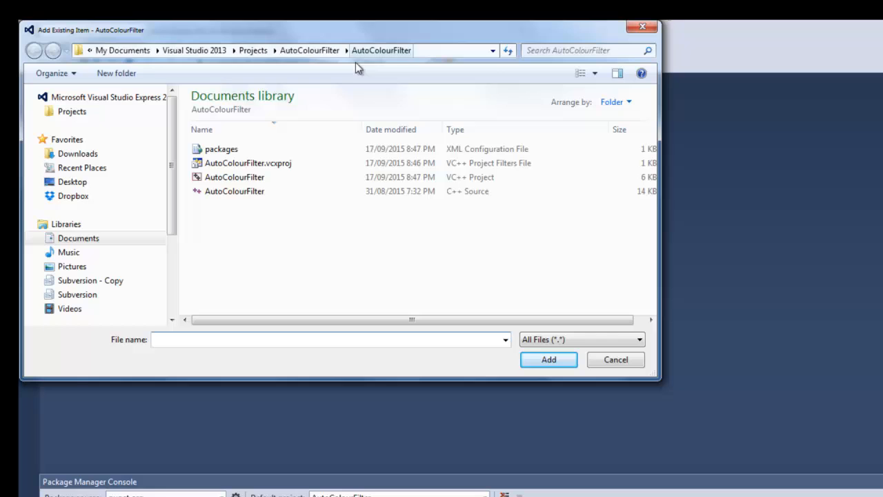
pyautogui.click(615, 359)
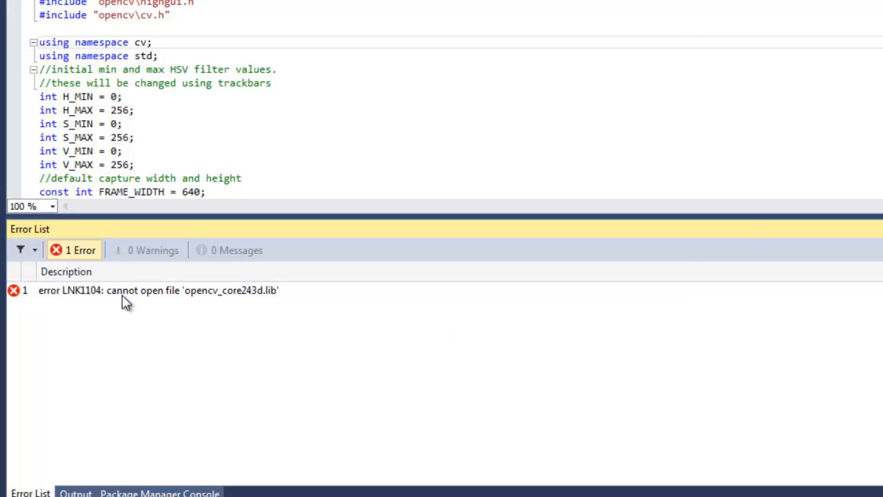
# Step: Select the LNK1104 error: cannot open opencv_core243d.lib
pyautogui.click(138, 290)
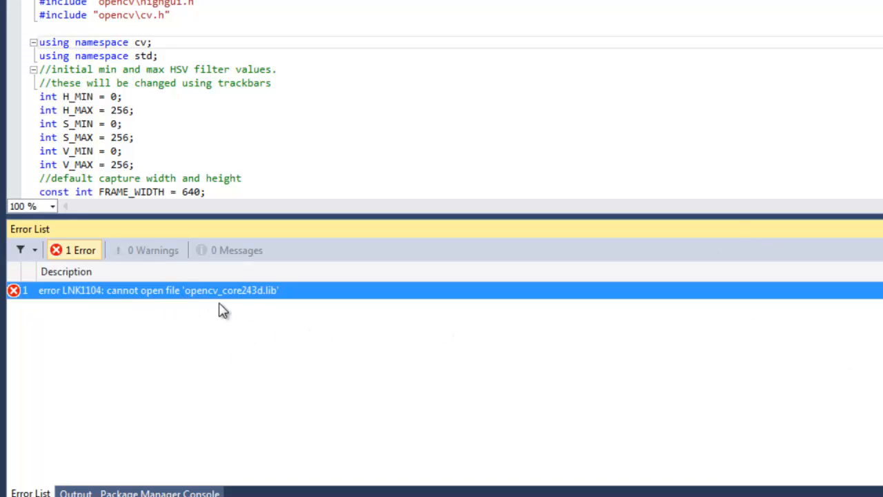
pyautogui.moveTo(177, 311)
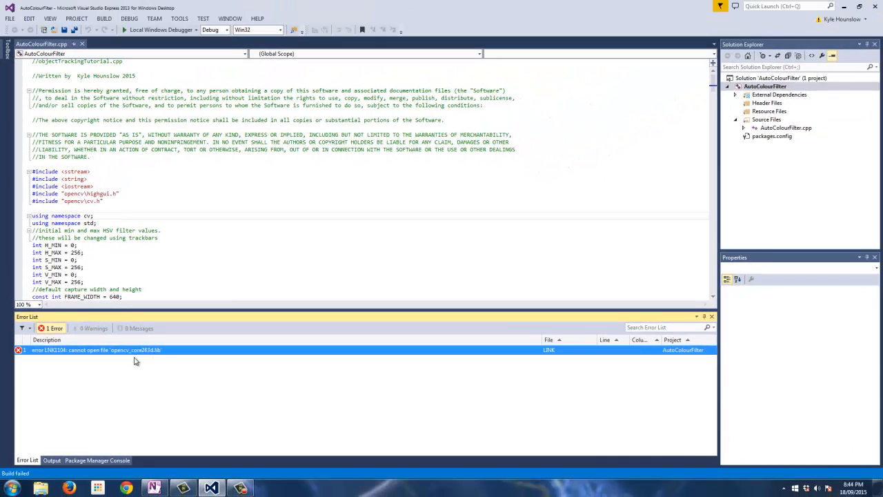
pyautogui.moveTo(100, 350)
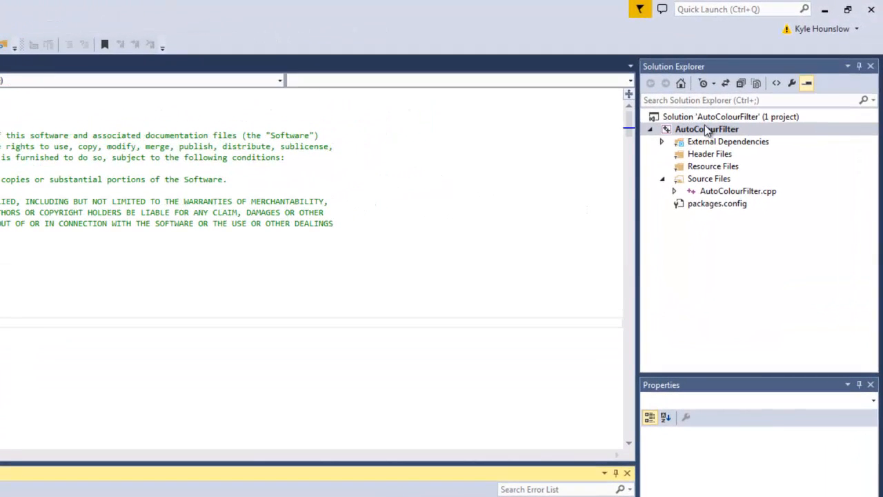
# Step: In project Properties, review the C/C++ Additional Include Directories list
pyautogui.rightClick(707, 130)
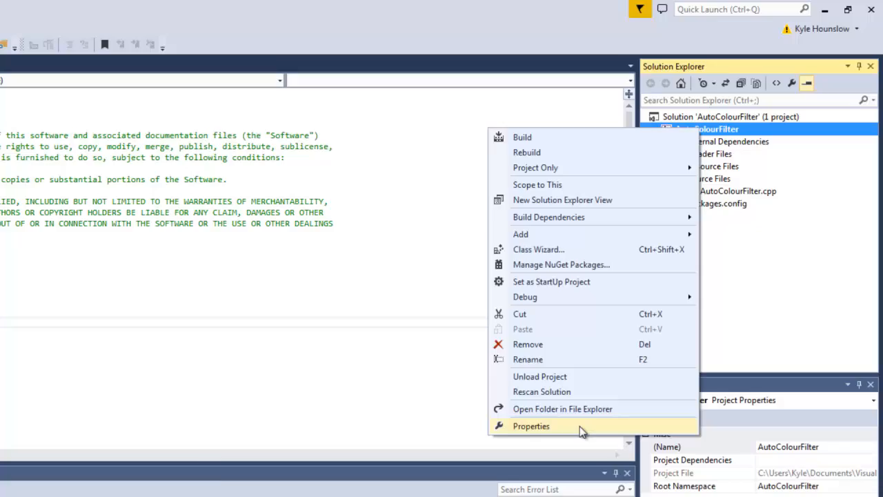
pyautogui.click(529, 425)
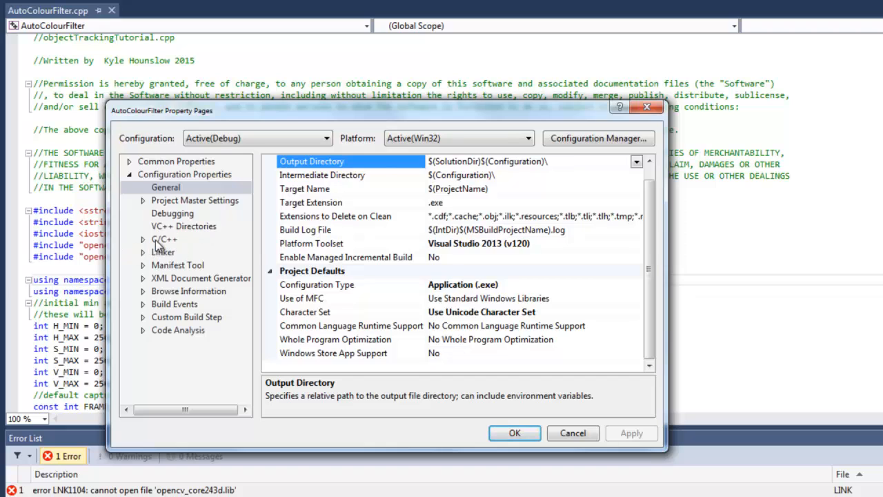
pyautogui.click(164, 239)
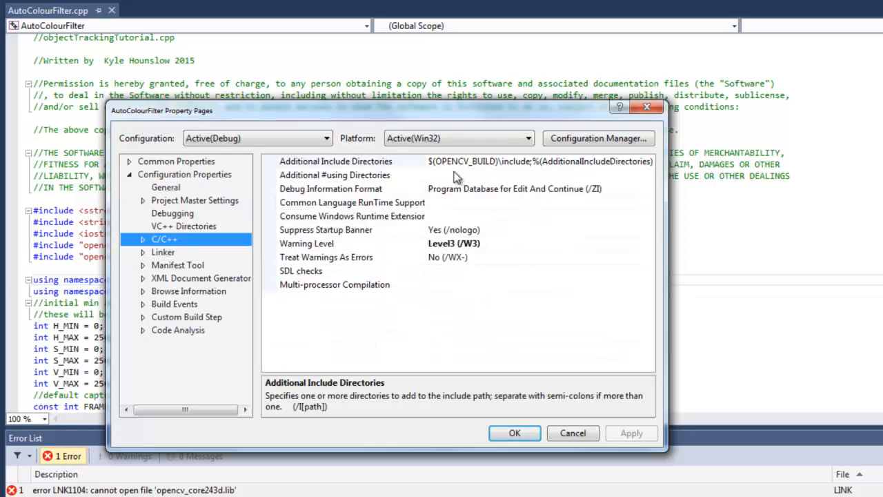
pyautogui.click(336, 160)
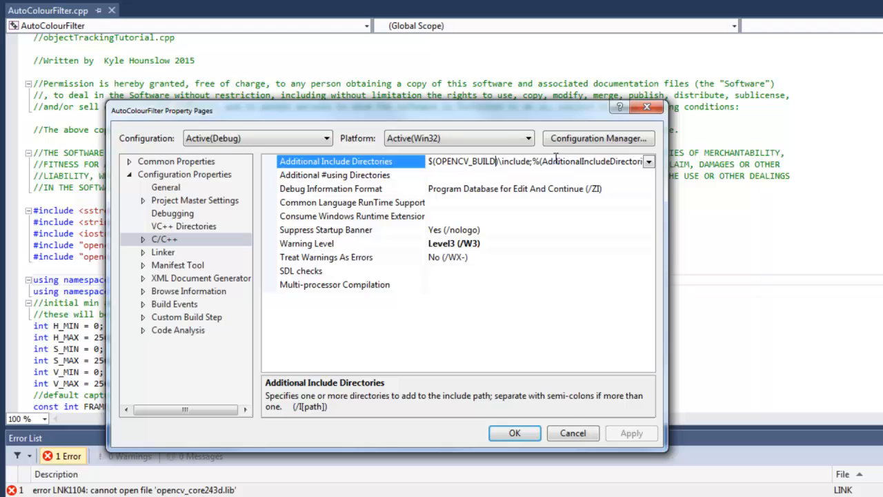
pyautogui.click(647, 161)
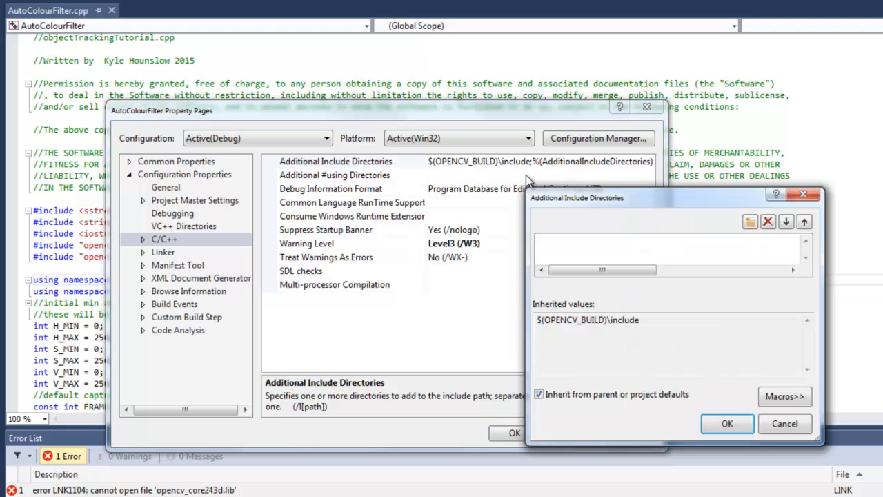
pyautogui.click(539, 394)
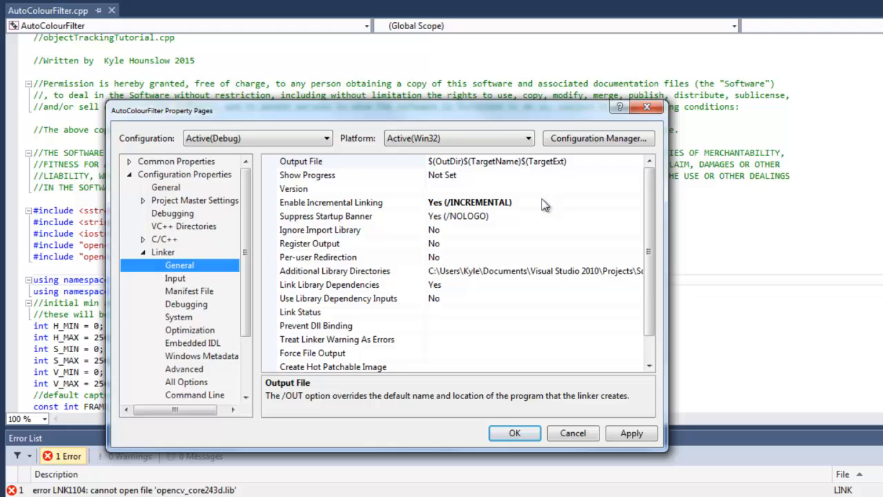
# Step: Untick inheritance for Linker Additional Library Directories and clear Additional Dependencies
pyautogui.click(334, 271)
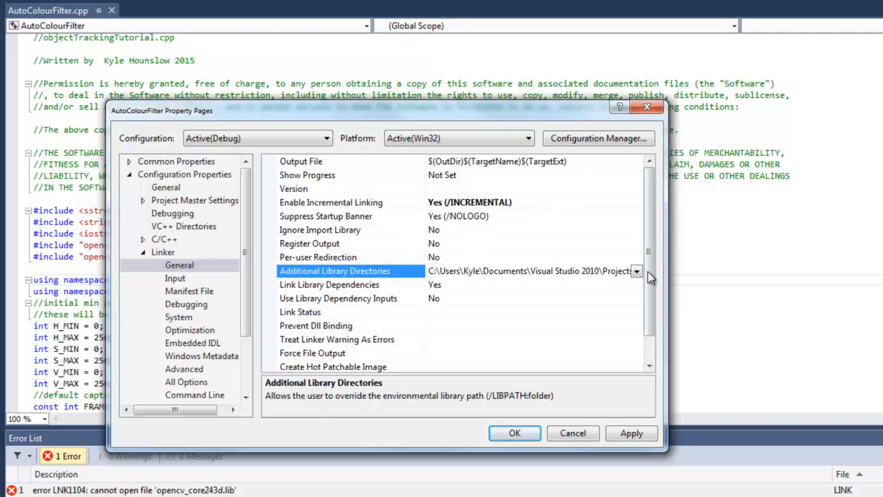
pyautogui.click(637, 270)
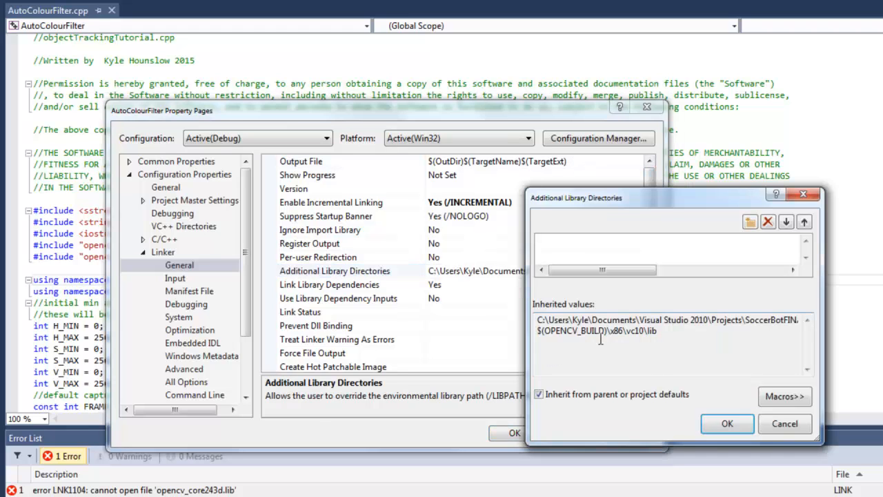
pyautogui.click(538, 394)
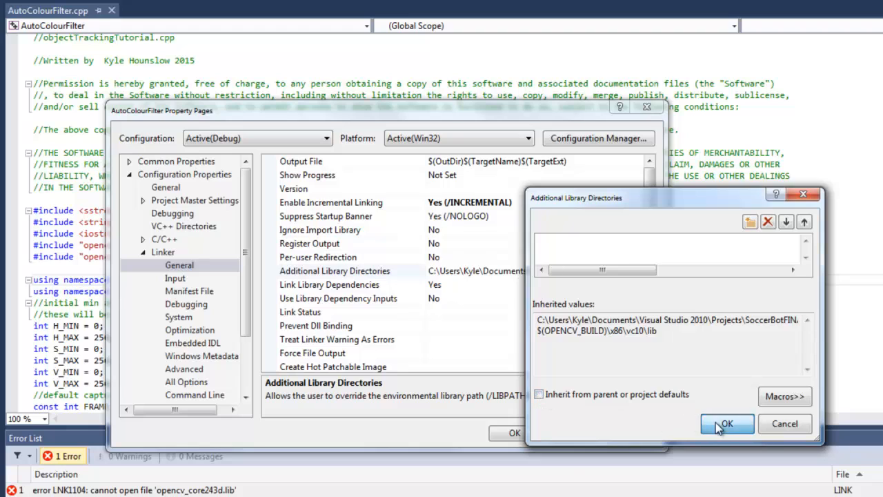
pyautogui.click(729, 424)
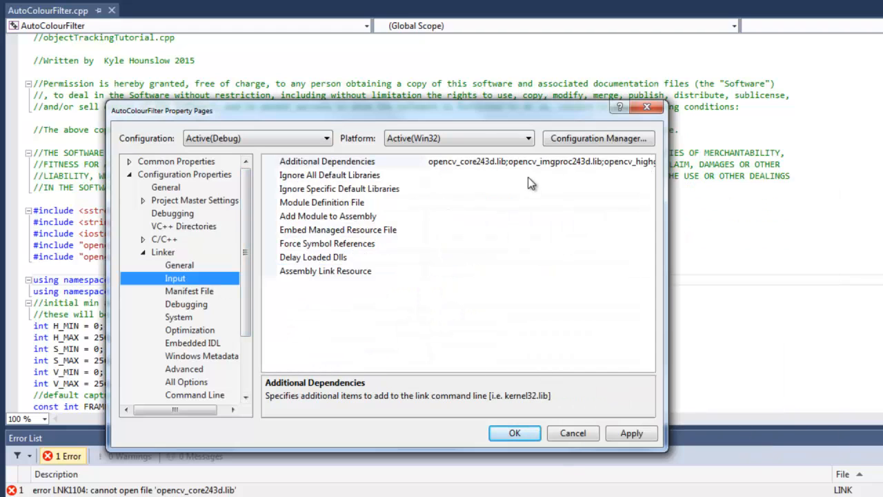
pyautogui.click(327, 160)
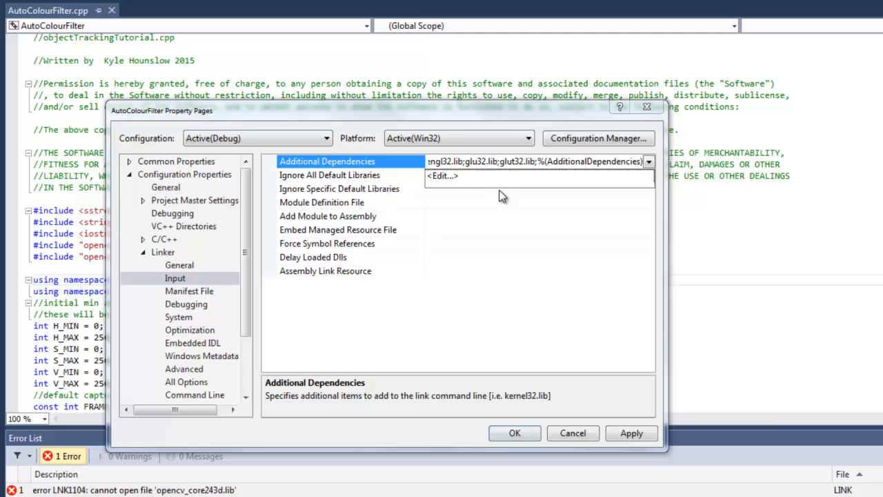
pyautogui.click(441, 176)
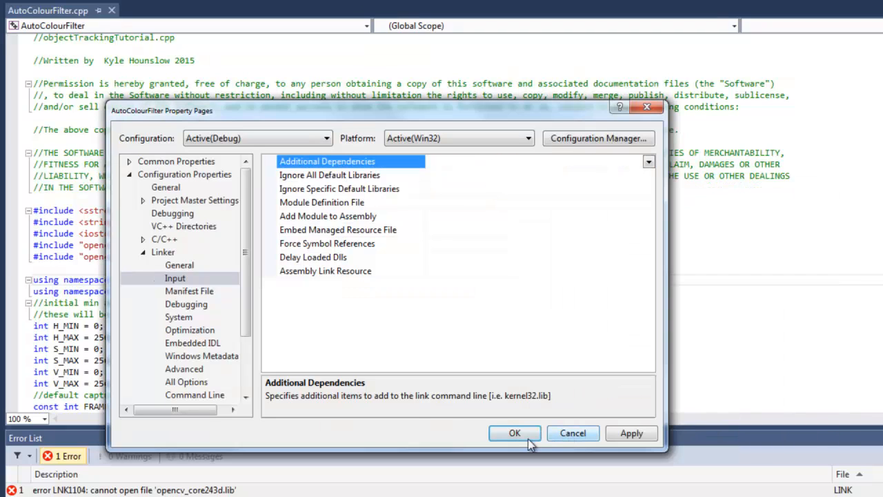
pyautogui.click(514, 433)
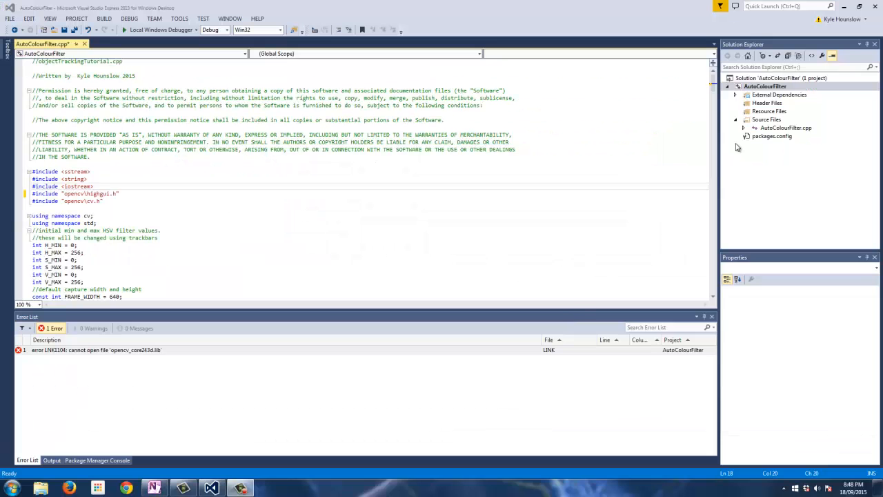
# Step: Add _CRT_SECURE_NO_WARNINGS to the C/C++ Preprocessor Definitions
pyautogui.rightClick(764, 86)
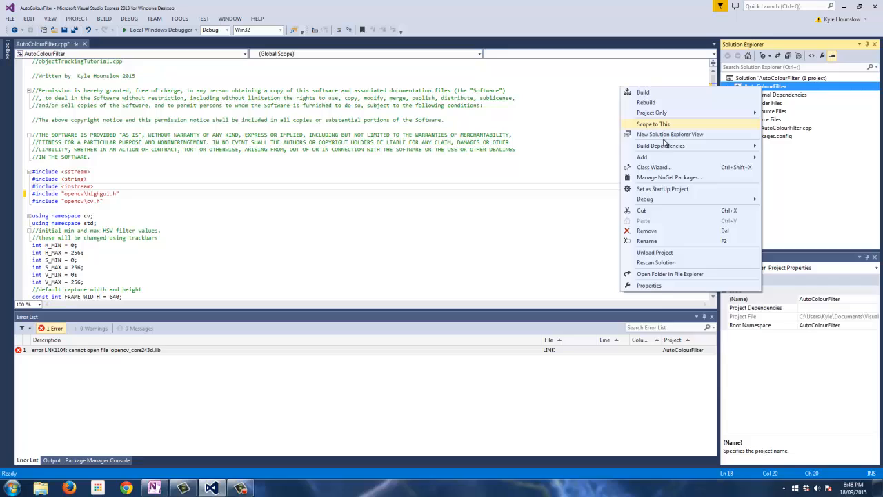
pyautogui.click(648, 284)
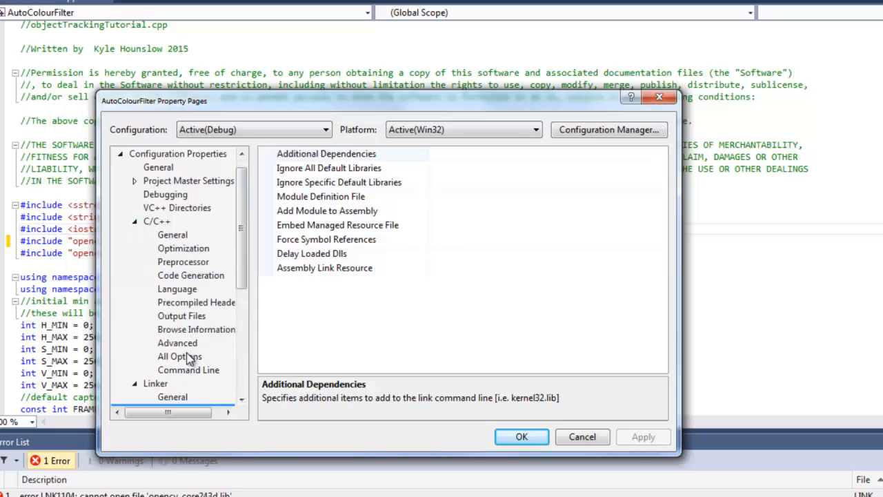
pyautogui.click(182, 262)
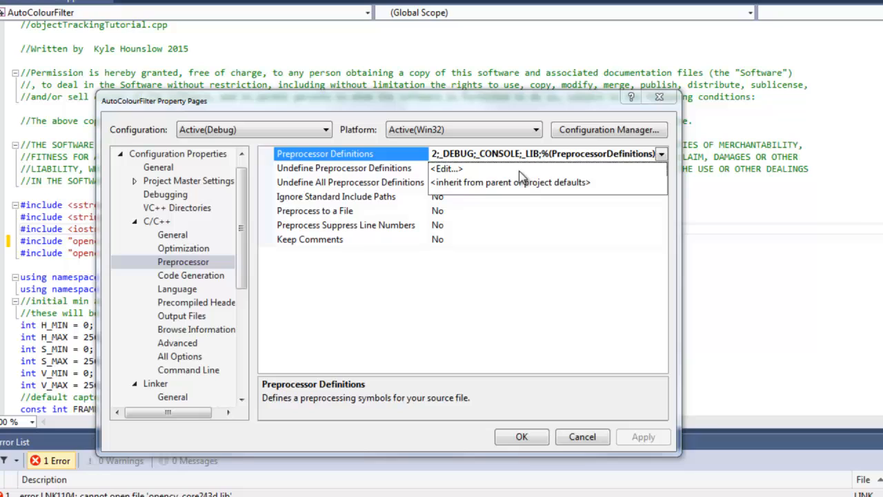
pyautogui.click(439, 168)
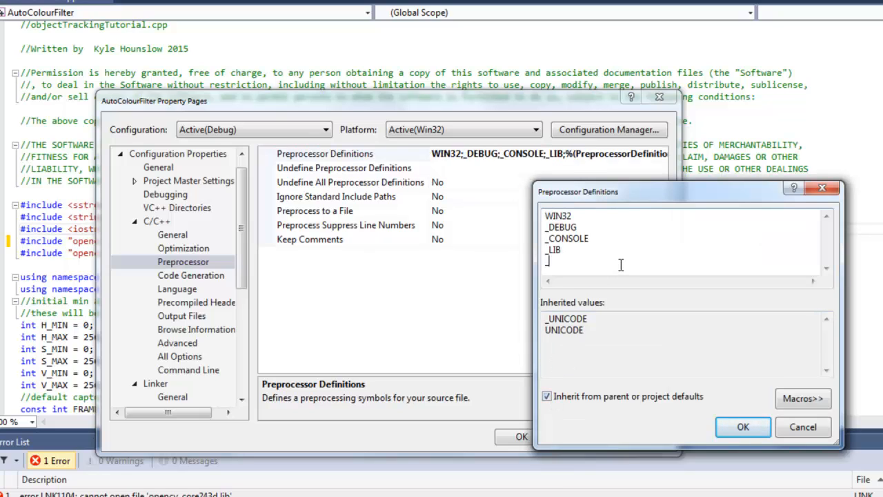
pyautogui.write('_CRT_SECURE_NO_WARNINGS')
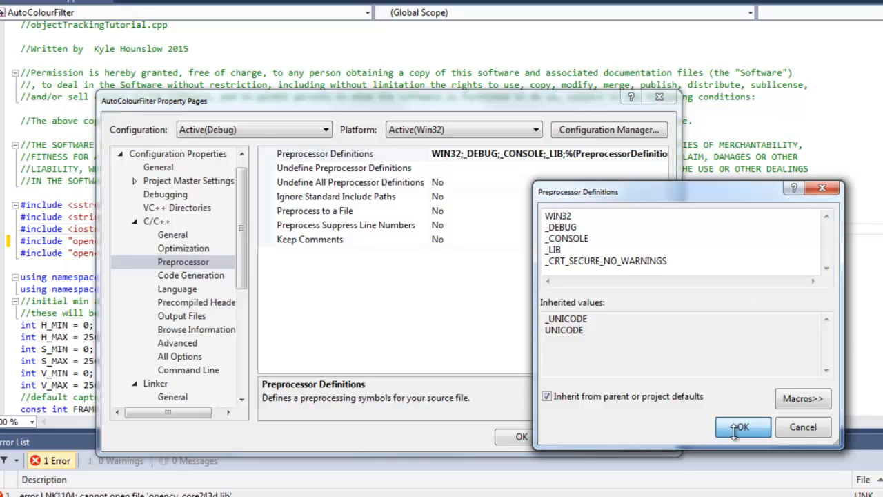
pyautogui.click(742, 427)
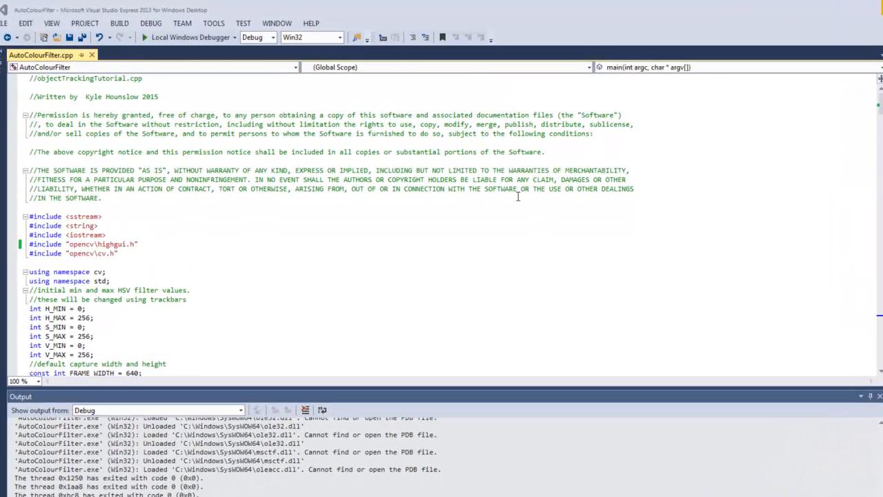
pyautogui.moveTo(591, 229)
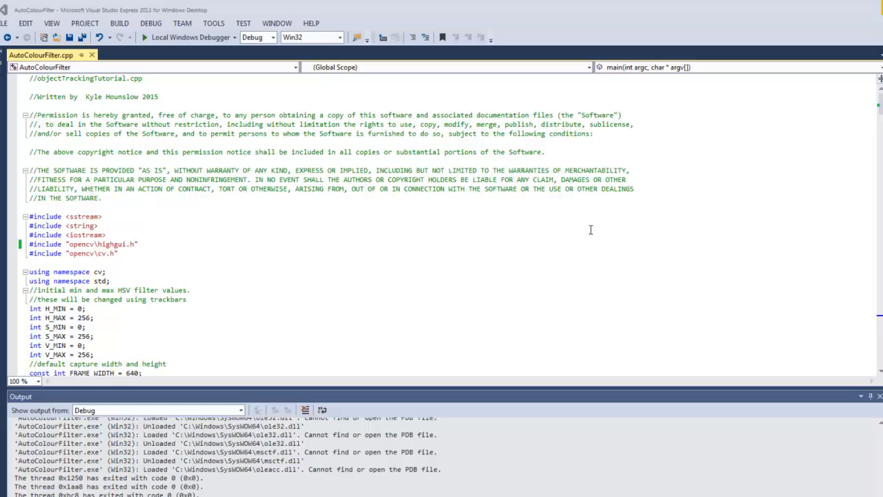
pyautogui.scroll(-3)
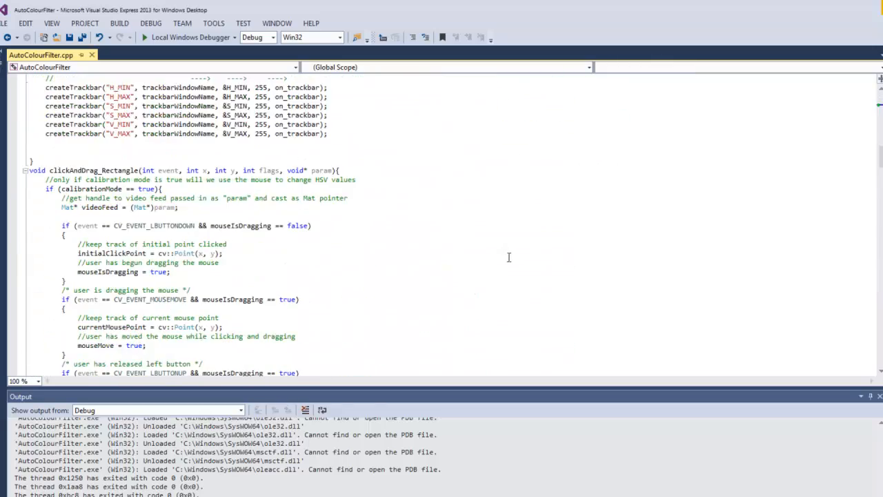
pyautogui.scroll(-3)
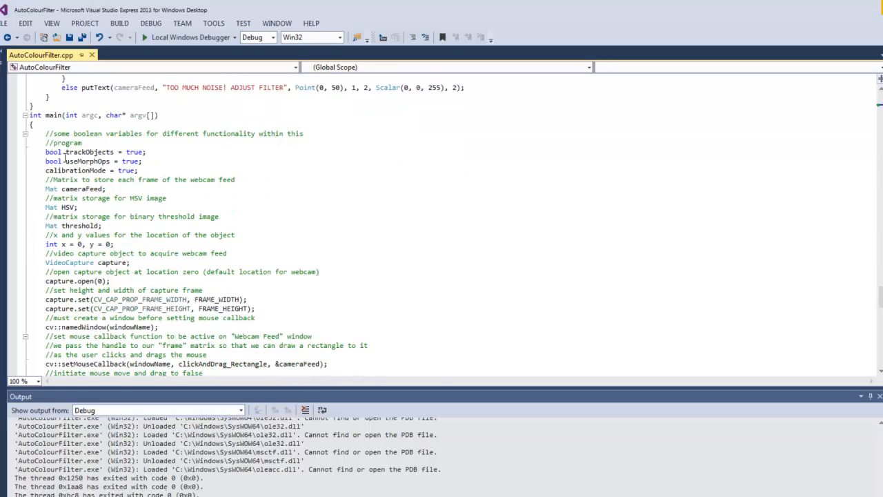
pyautogui.scroll(-3)
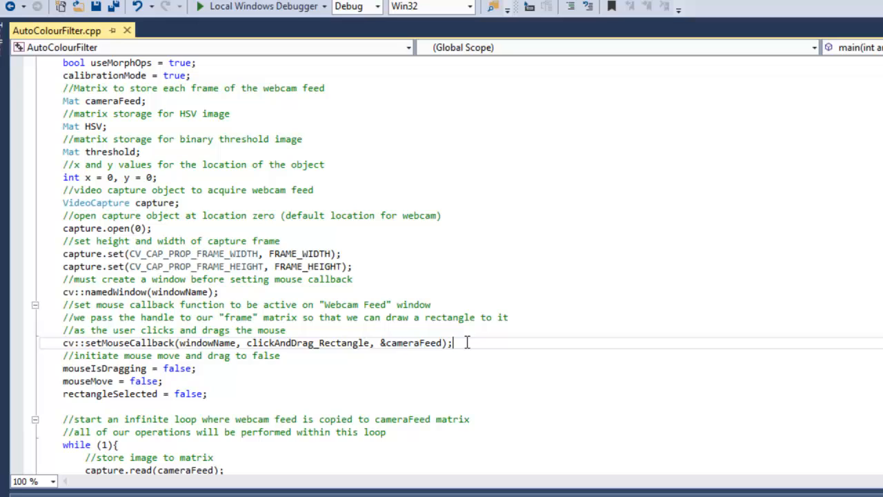
pyautogui.tripleClick(255, 342)
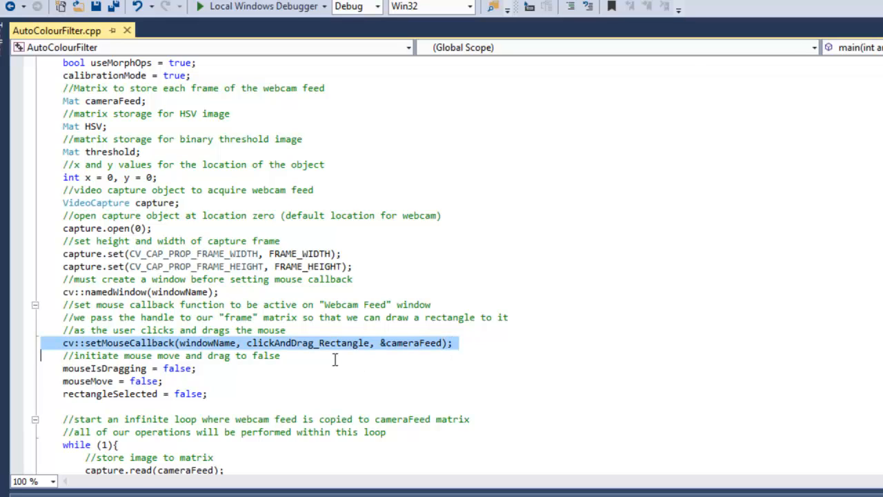
pyautogui.doubleClick(306, 342)
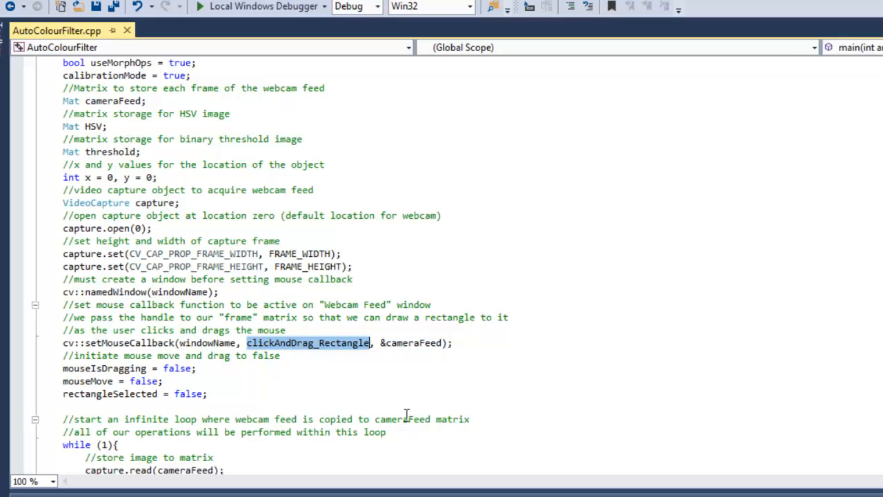
pyautogui.click(411, 392)
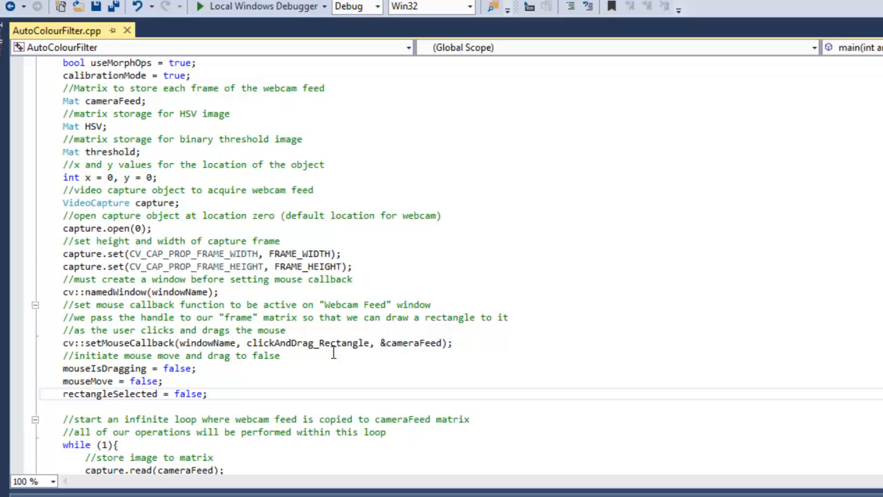
pyautogui.scroll(-3)
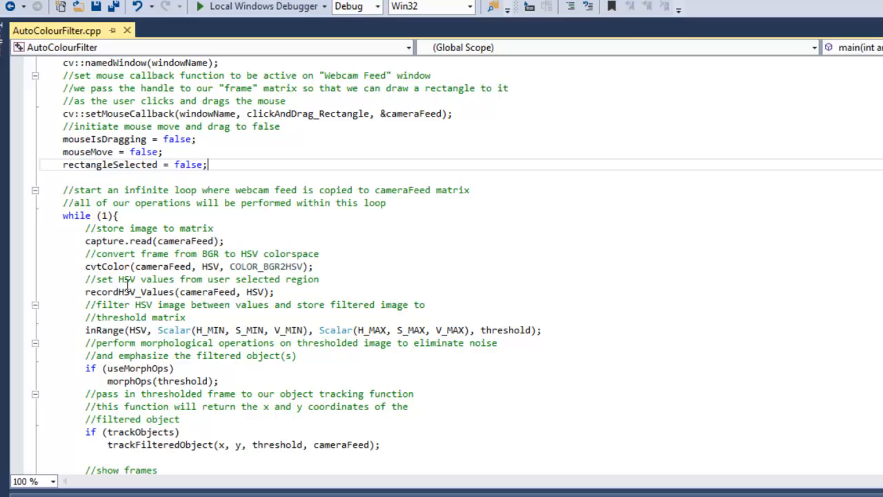
pyautogui.doubleClick(210, 267)
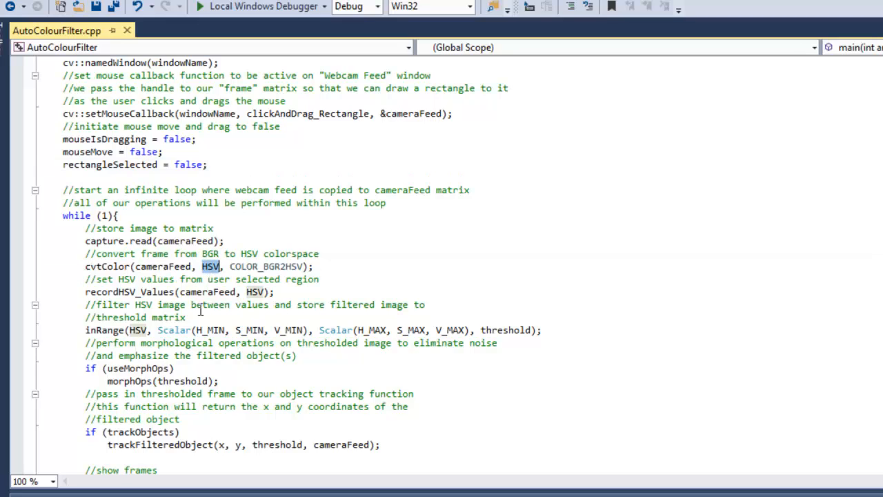
pyautogui.tripleClick(173, 292)
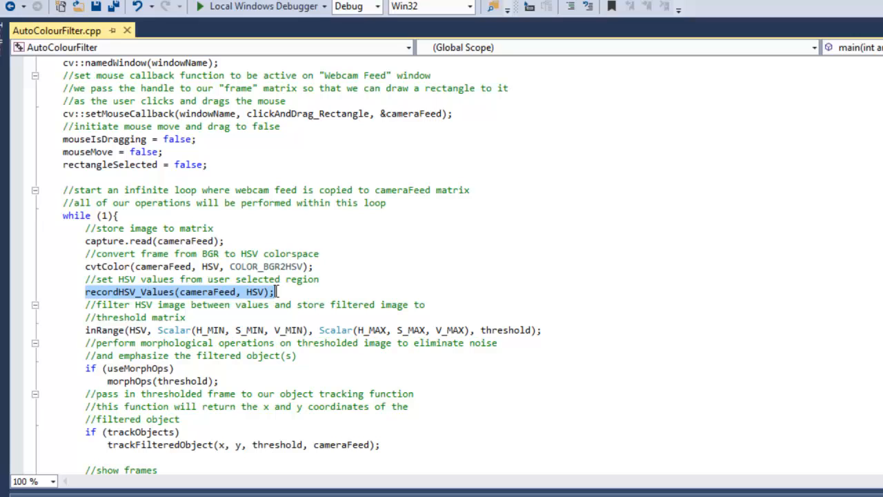
pyautogui.moveTo(145, 342)
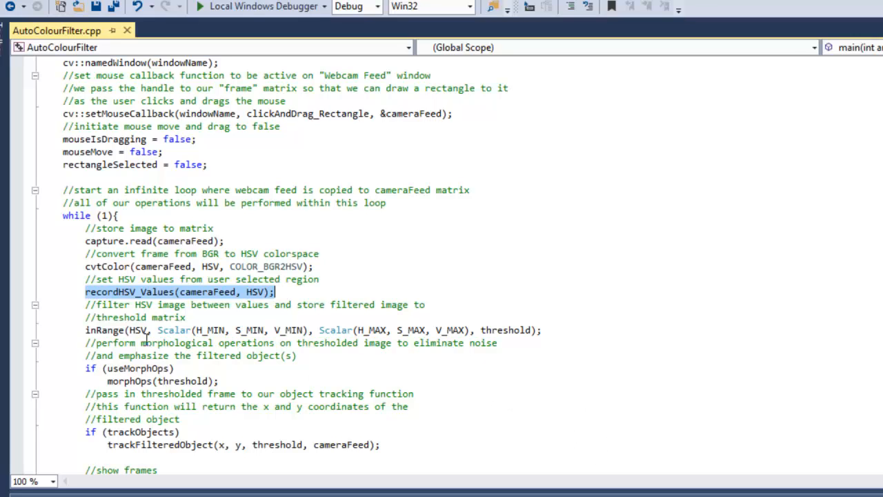
pyautogui.scroll(-3)
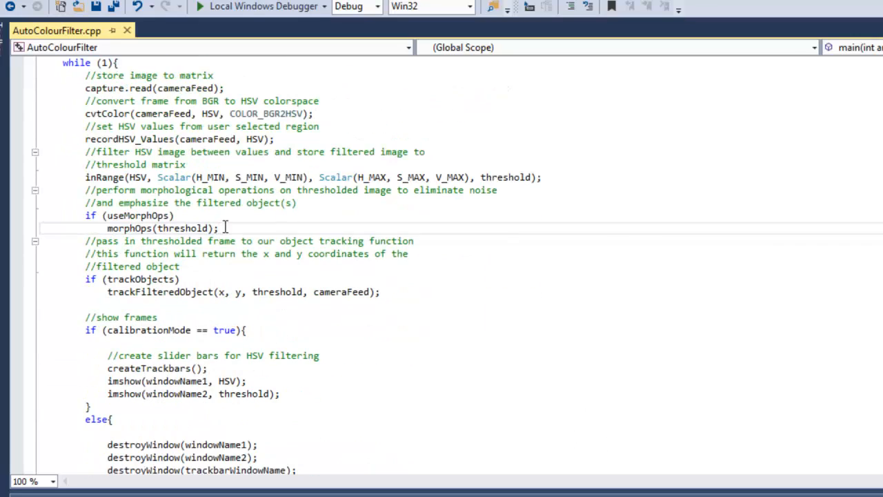
pyautogui.scroll(3)
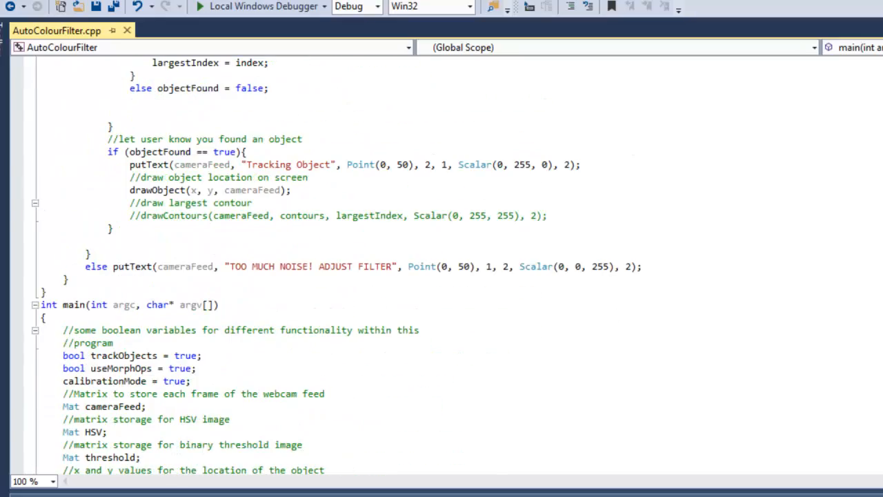
pyautogui.scroll(-3)
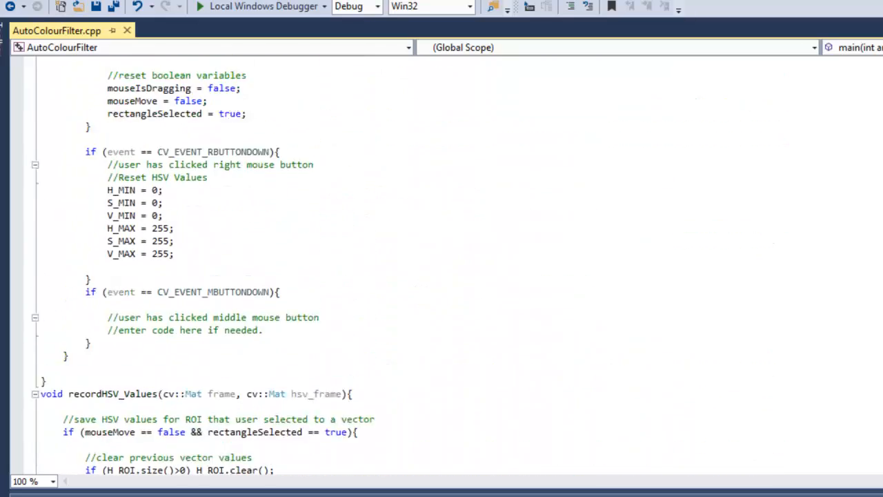
pyautogui.scroll(3)
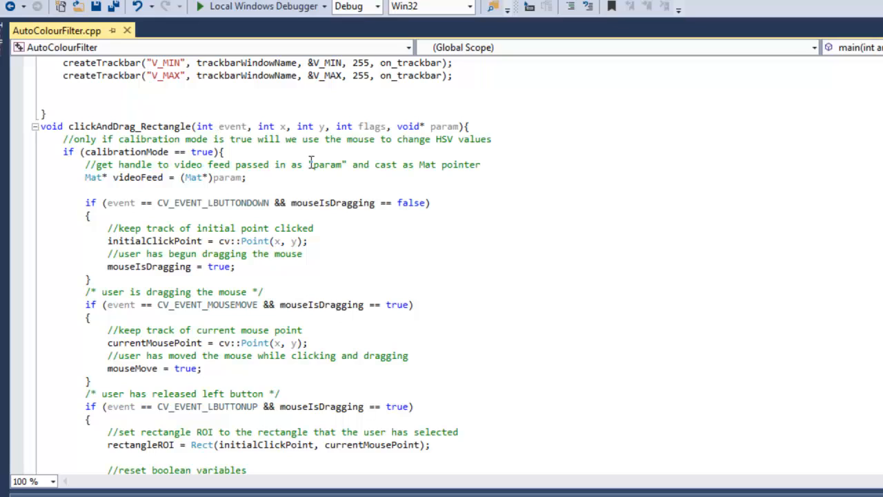
pyautogui.moveTo(265, 276)
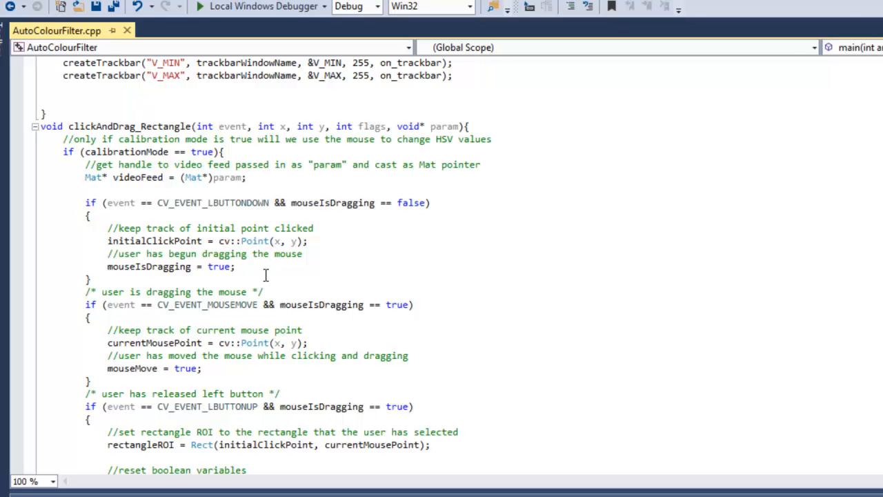
pyautogui.scroll(-3)
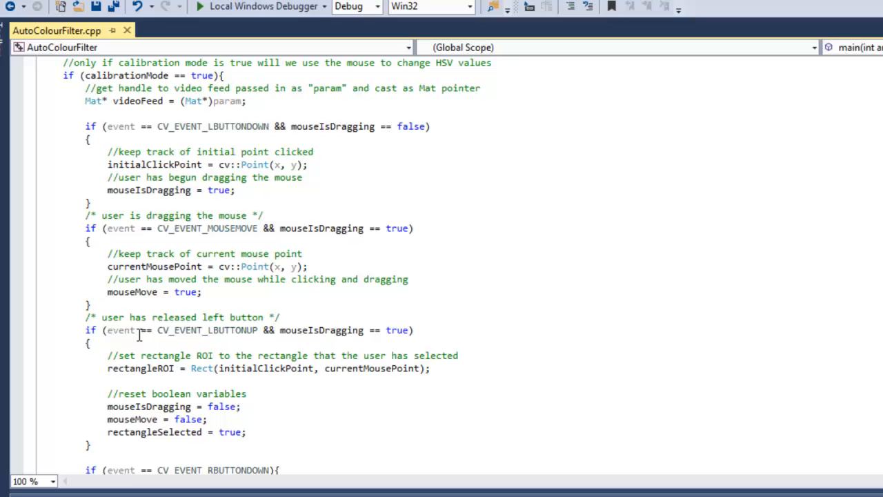
pyautogui.moveTo(245, 316)
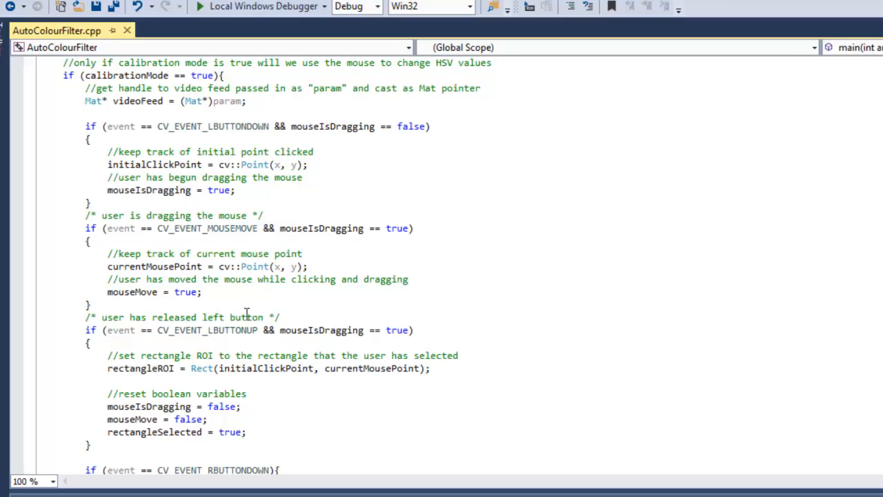
pyautogui.scroll(-3)
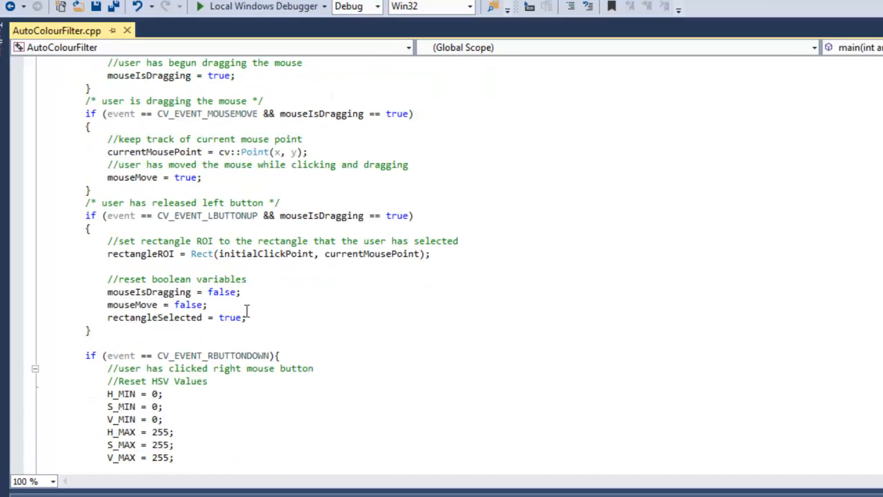
pyautogui.scroll(-3)
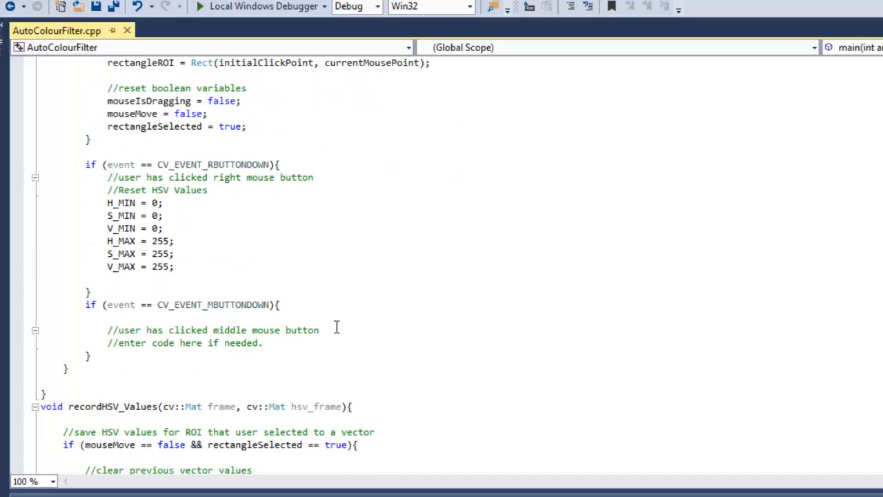
pyautogui.scroll(-3)
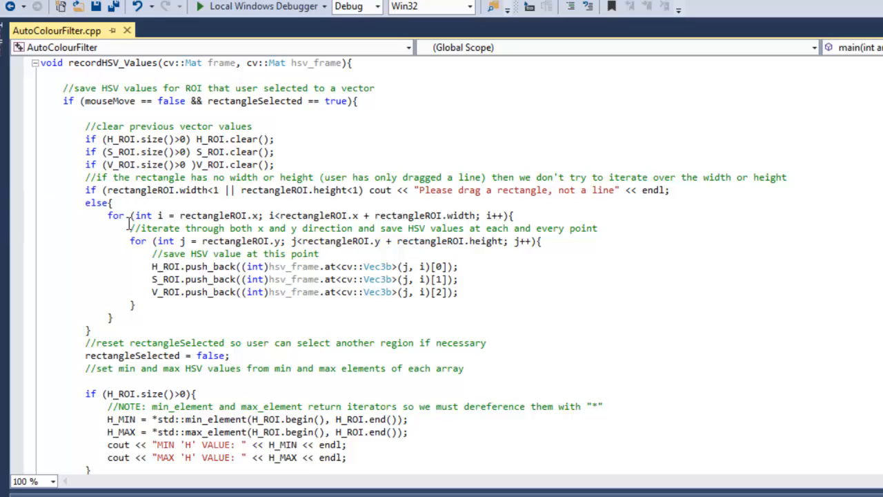
pyautogui.moveTo(107, 215)
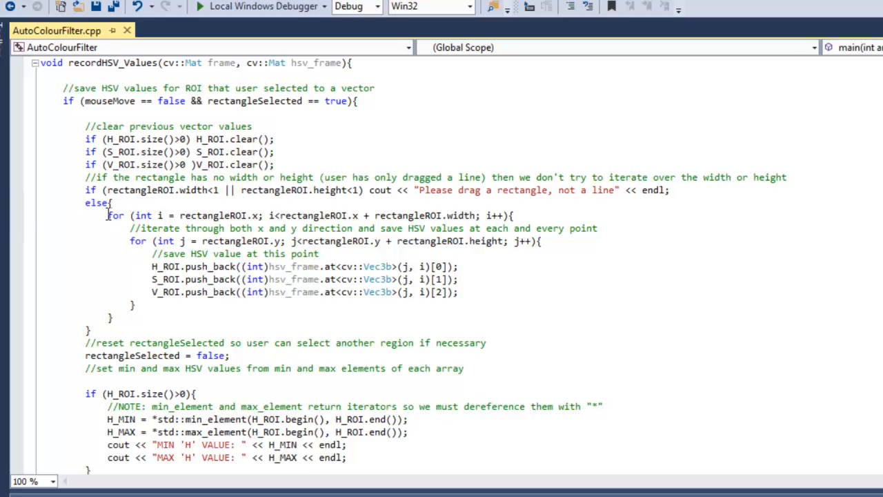
pyautogui.moveTo(108, 215); pyautogui.dragTo(135, 305)
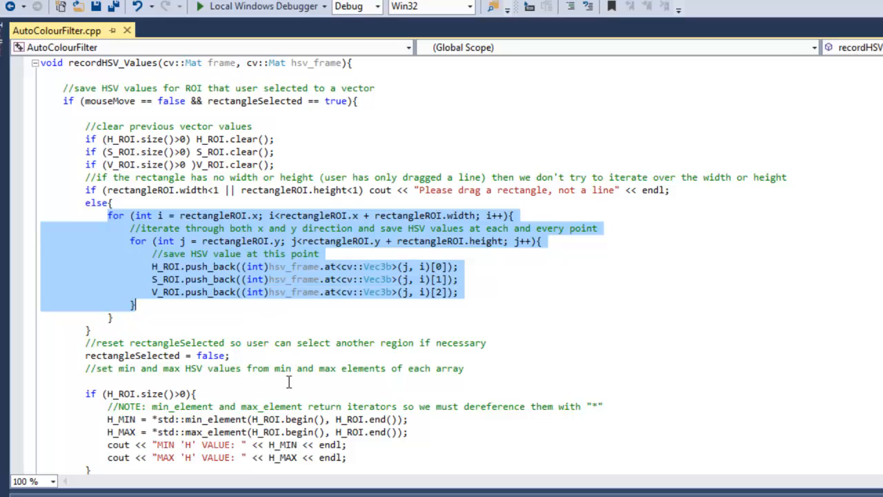
pyautogui.moveTo(330, 270)
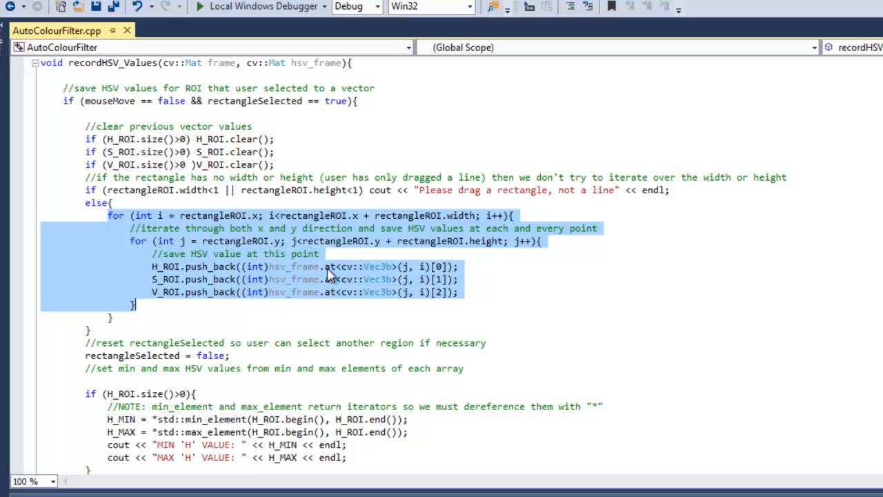
pyautogui.click(326, 301)
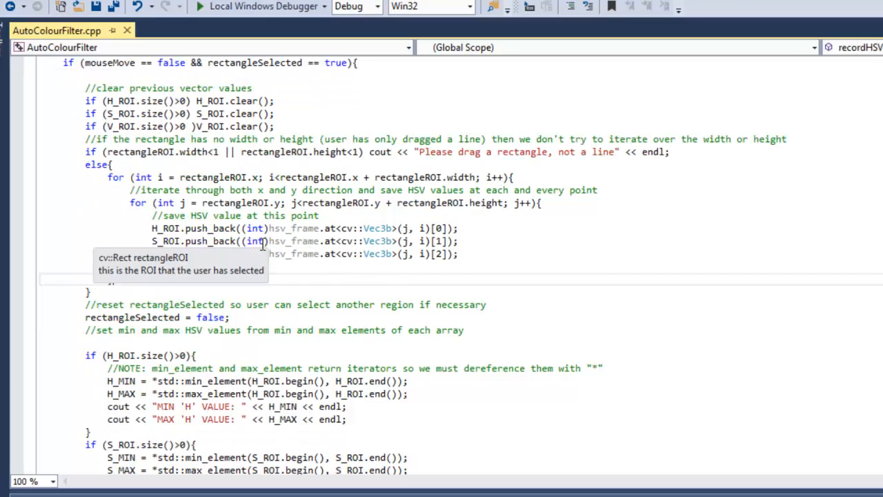
pyautogui.scroll(-3)
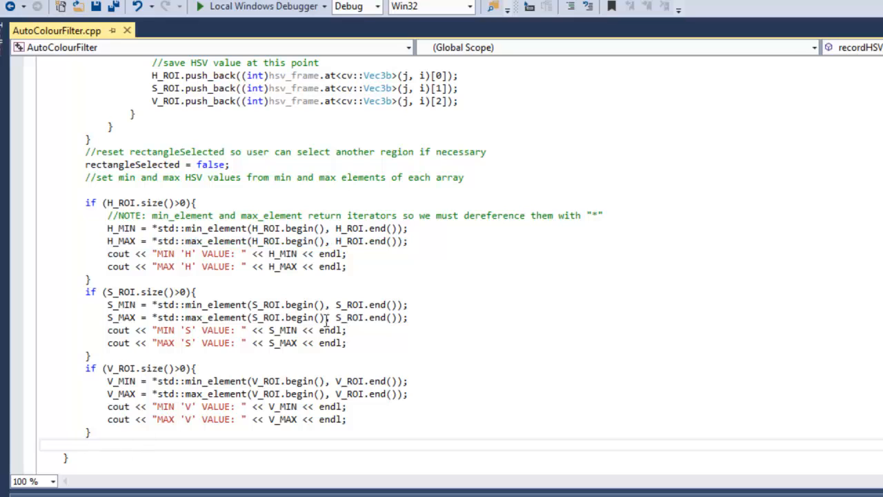
pyautogui.scroll(-3)
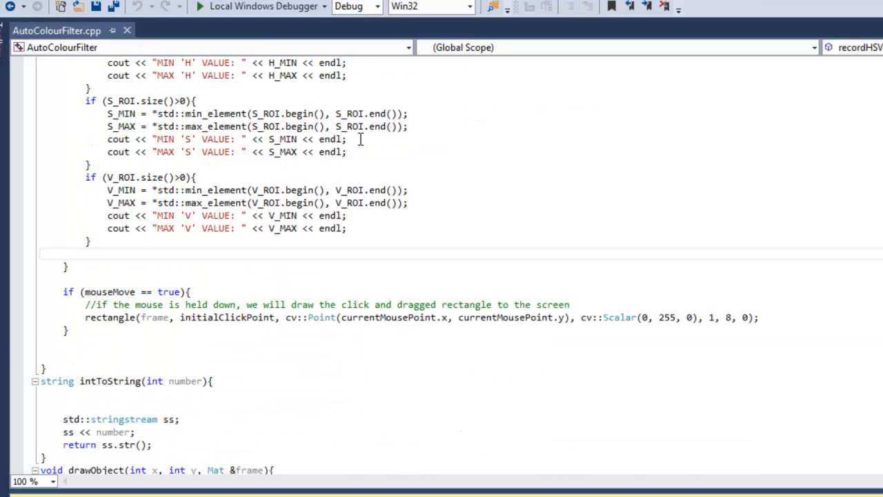